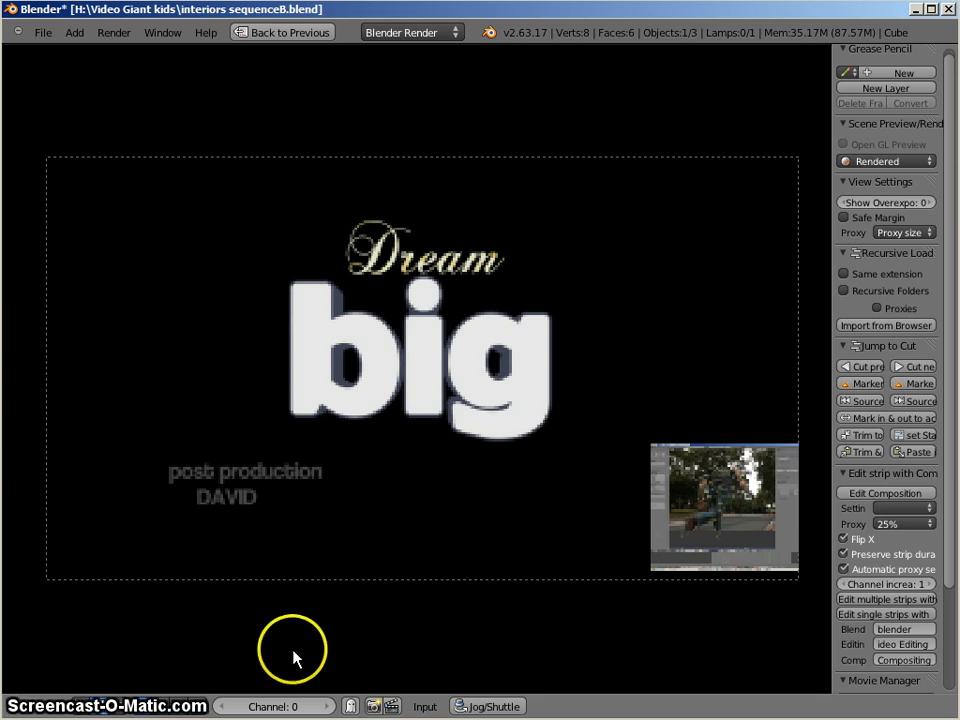
{"action": "mouse_move", "coordinate": [418, 524]}
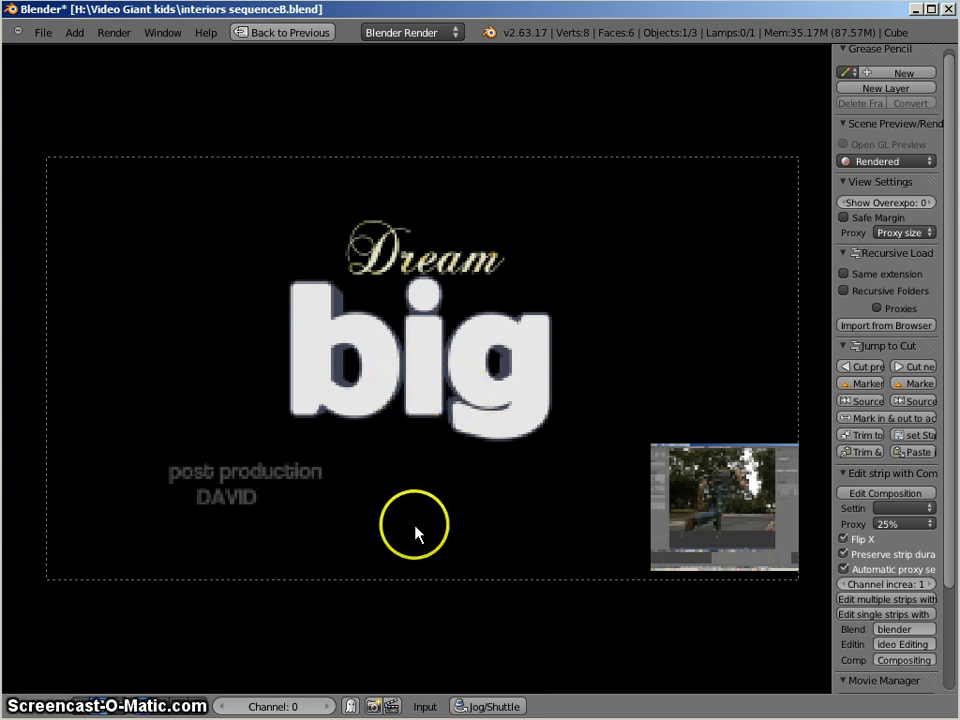
Leave the full-screen 'Dream big' preview and return to the Video Editing layout
{"action": "left_click", "coordinate": [344, 32]}
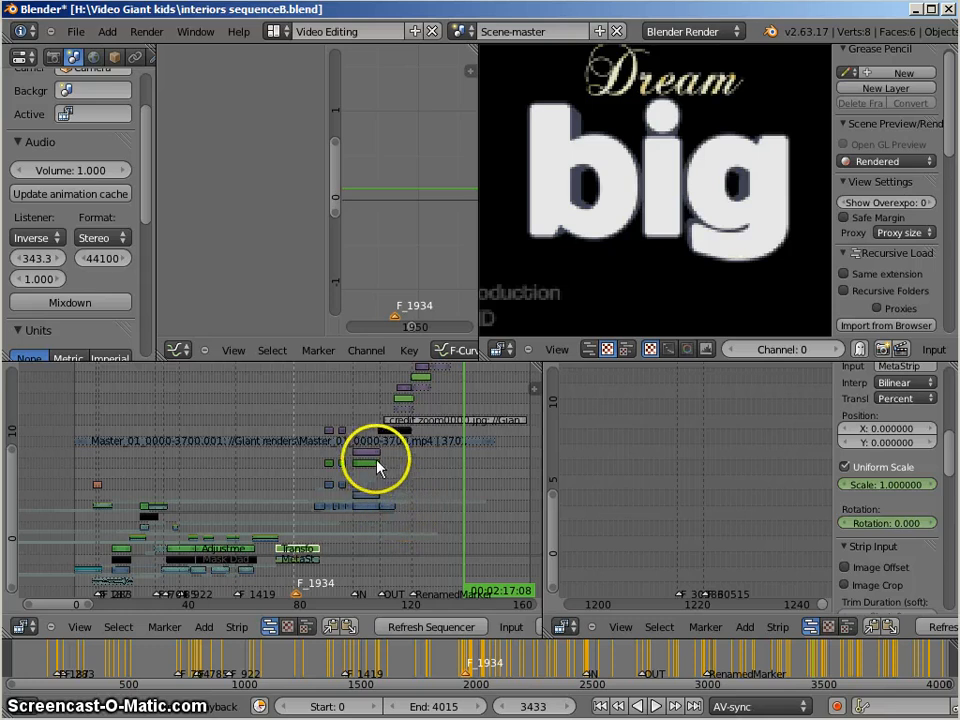
{"action": "mouse_move", "coordinate": [378, 448]}
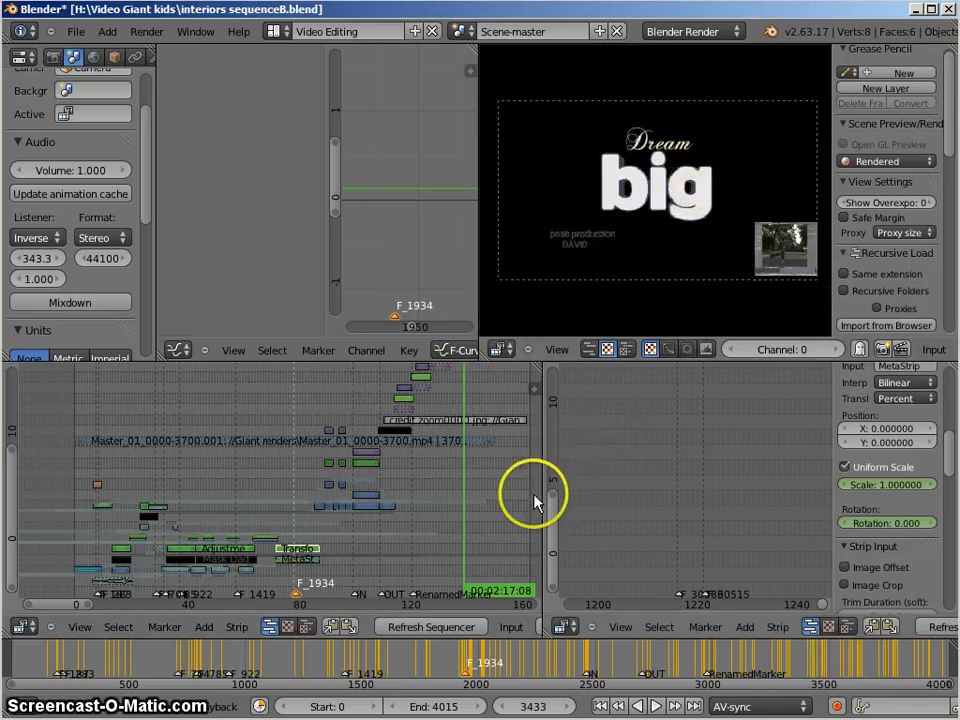
{"action": "mouse_move", "coordinate": [316, 502]}
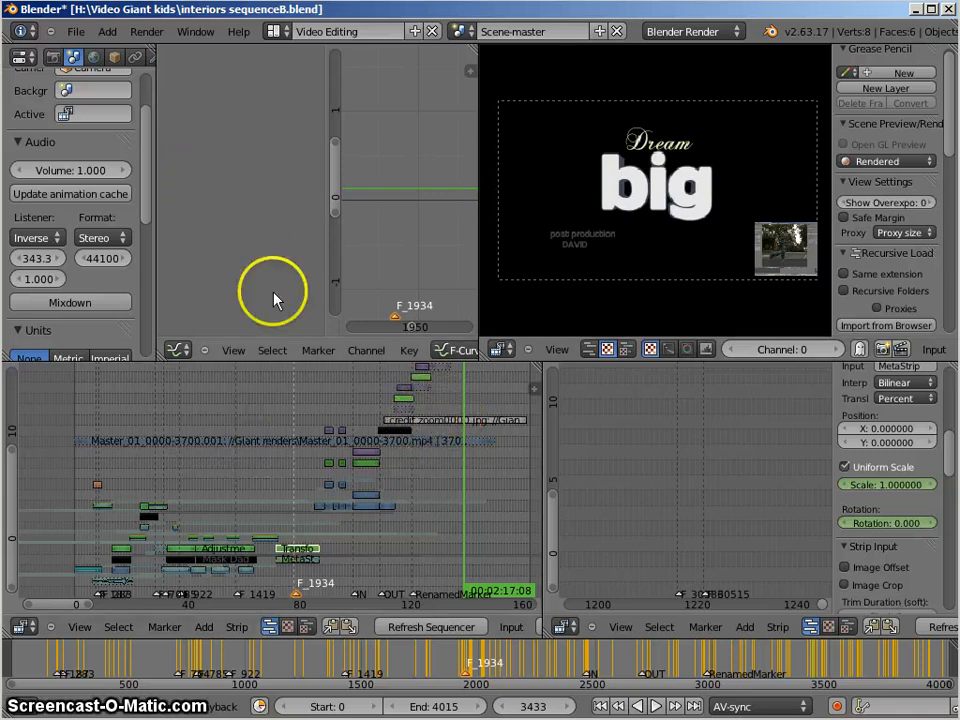
{"action": "mouse_move", "coordinate": [350, 656]}
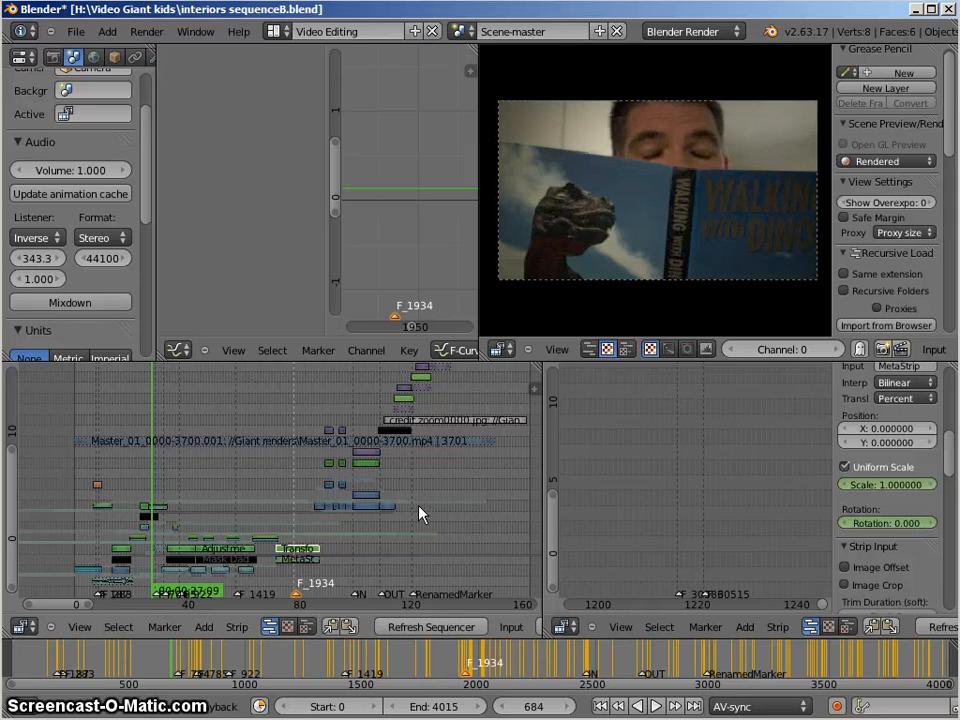
{"action": "mouse_move", "coordinate": [92, 42]}
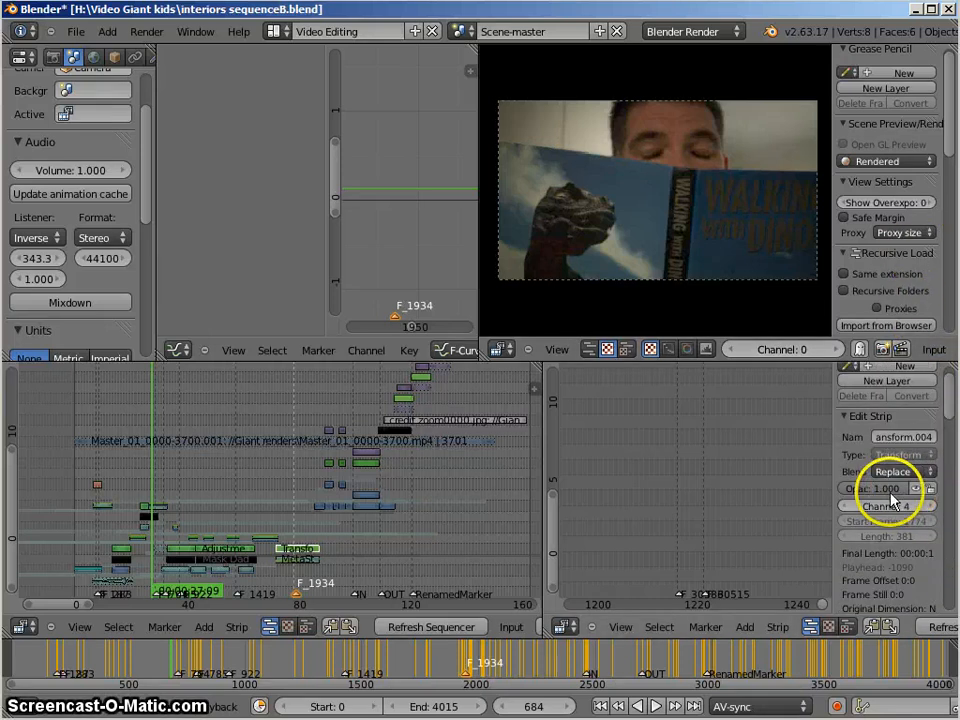
Show User Preferences on the add-ons list, scrolled to the Sequencer add-ons
{"action": "left_click", "coordinate": [76, 32]}
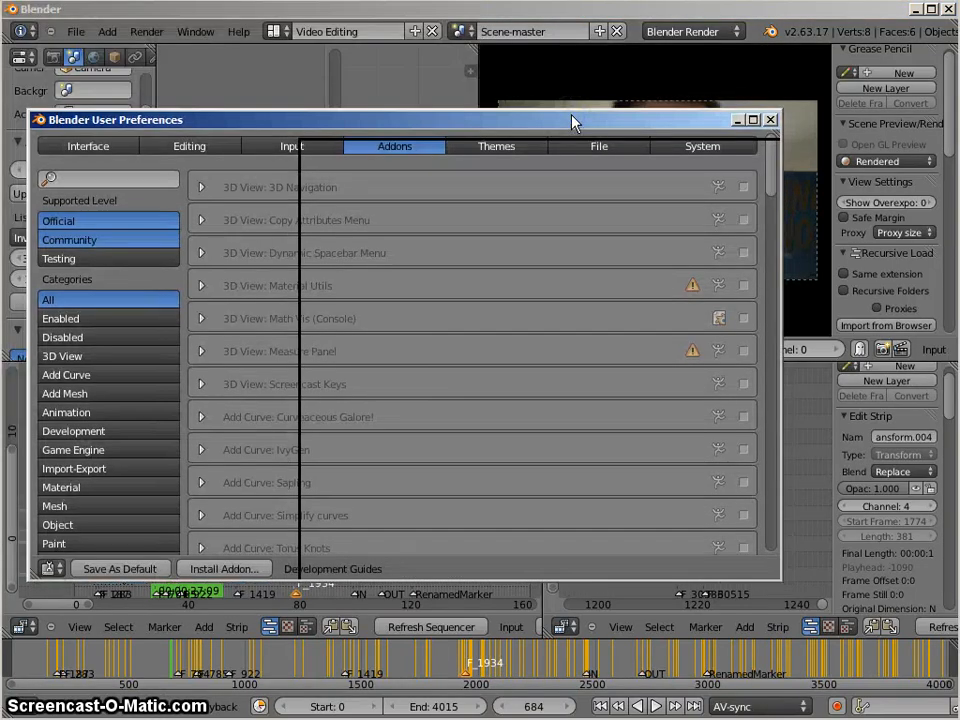
{"action": "scroll", "scroll_direction": "down", "scroll_amount": 3}
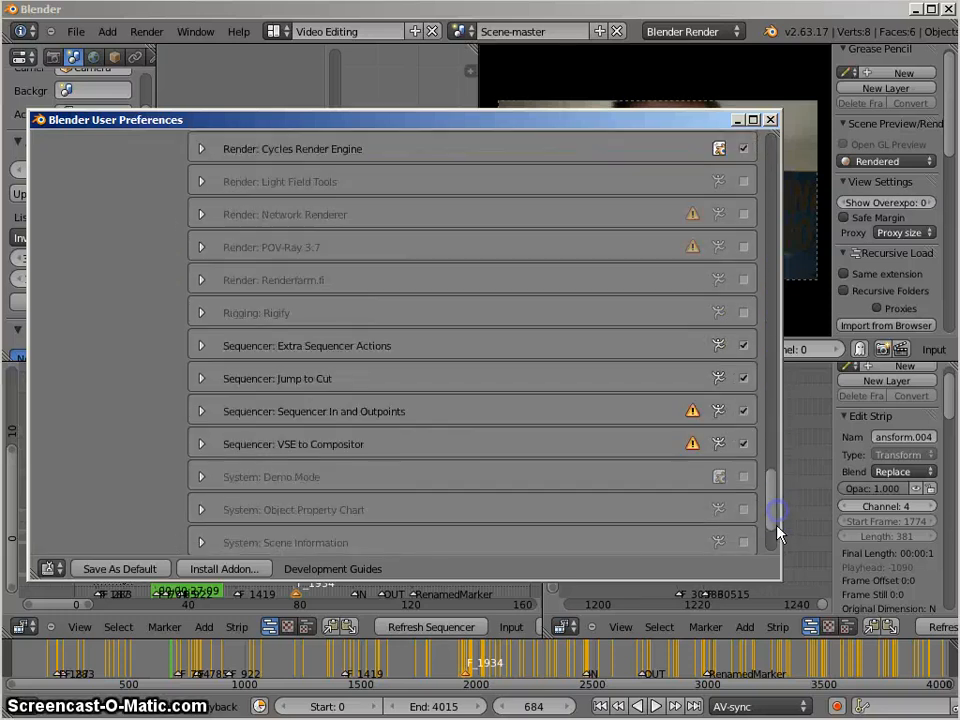
{"action": "scroll", "scroll_direction": "down", "scroll_amount": 3}
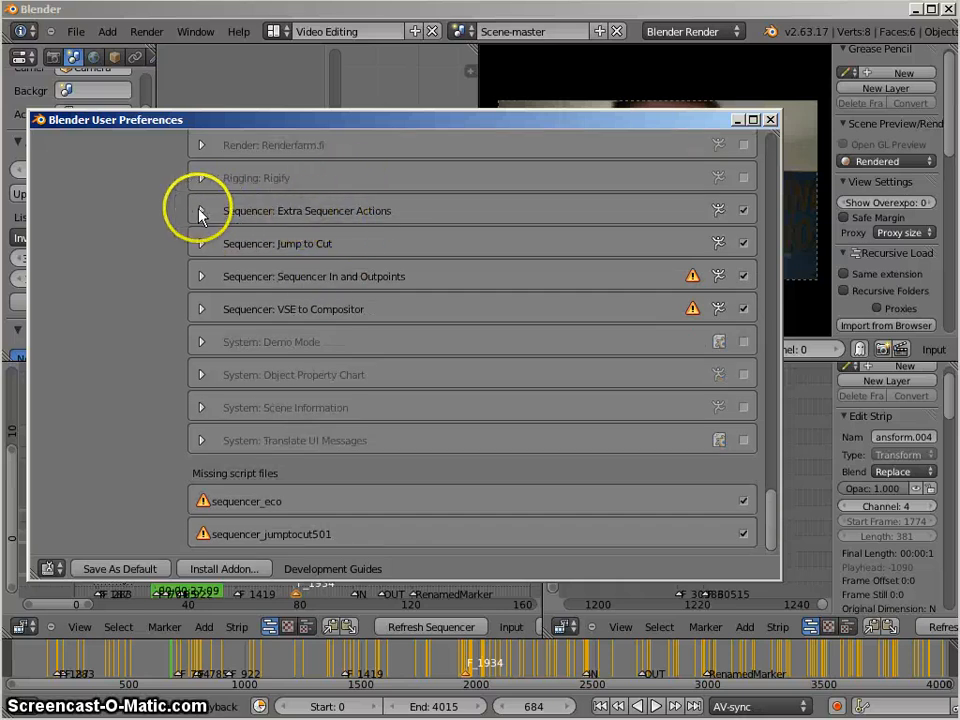
Expand Extra Sequencer Actions, then VSE to Compositor to read its version 0.4 experimental details
{"action": "left_click", "coordinate": [200, 210]}
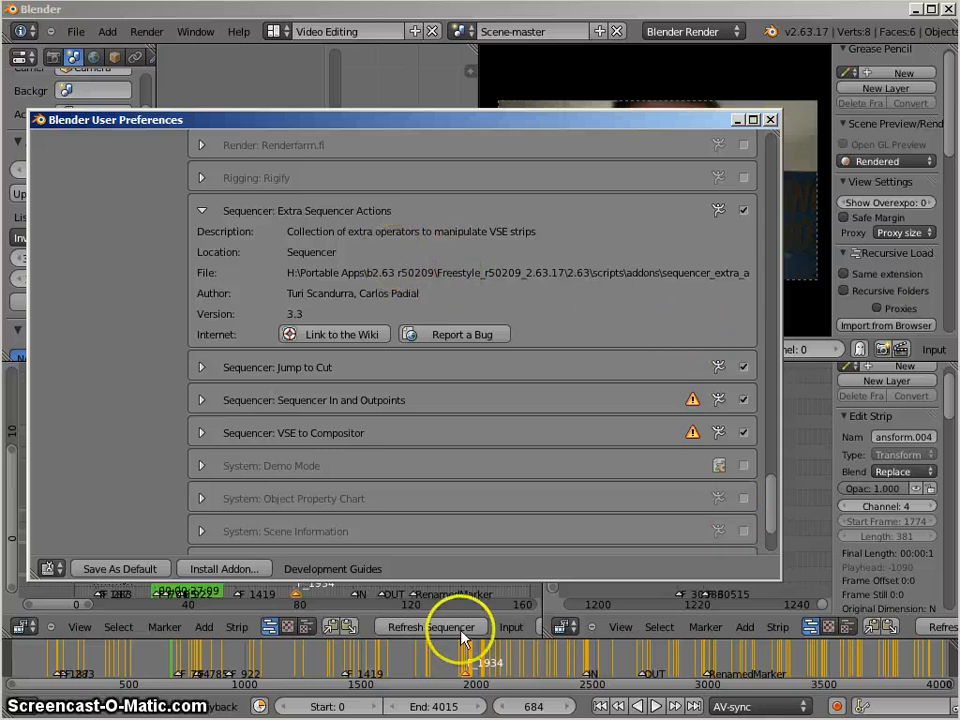
{"action": "mouse_move", "coordinate": [450, 390]}
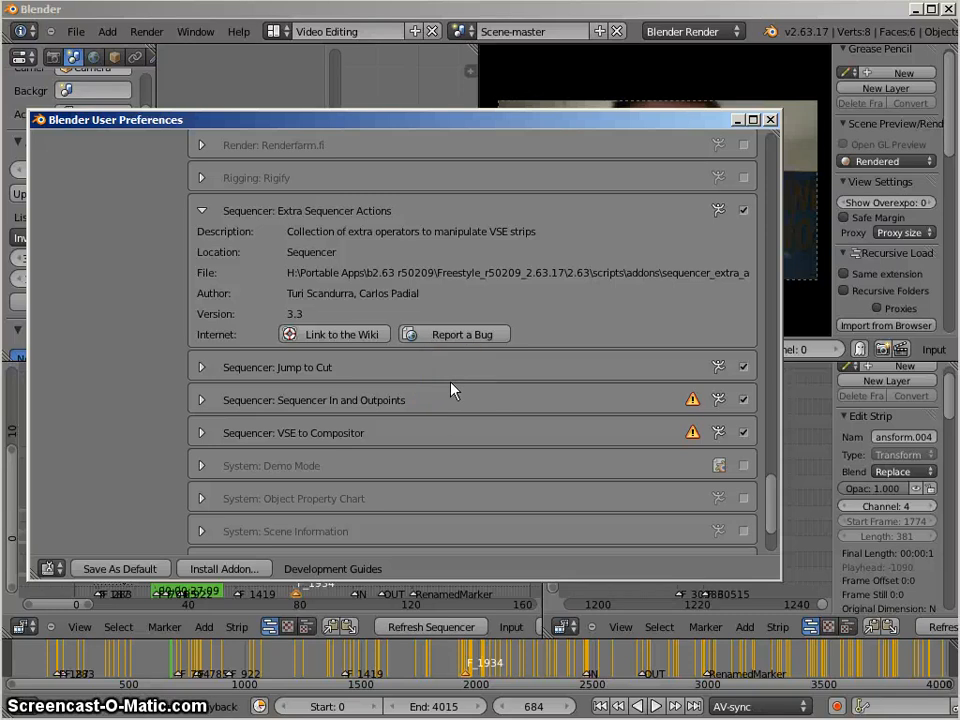
{"action": "mouse_move", "coordinate": [444, 348]}
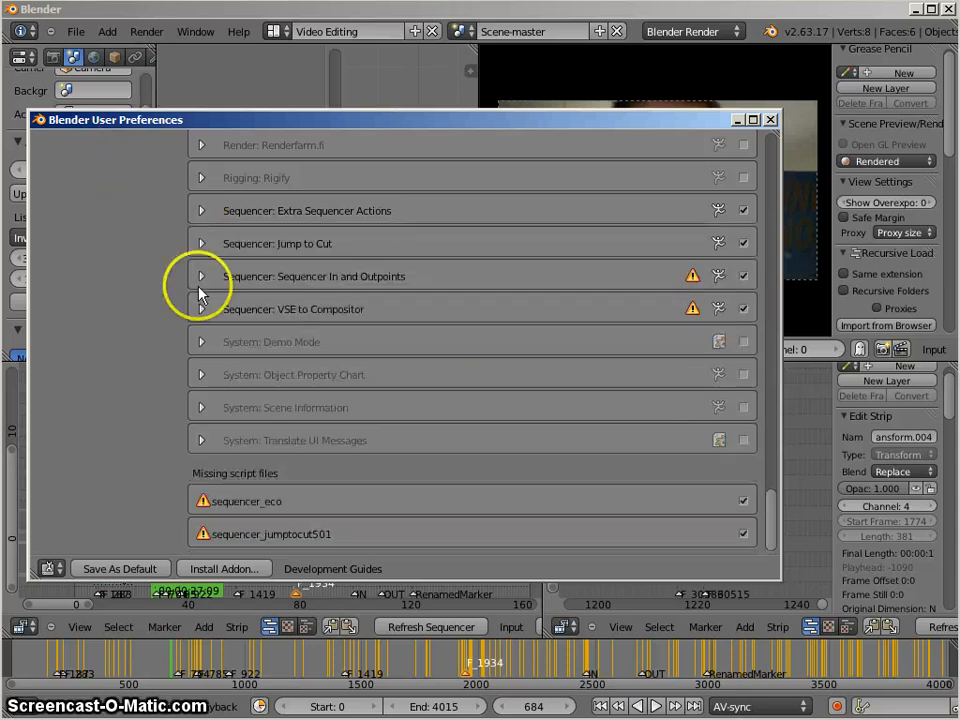
{"action": "mouse_move", "coordinate": [200, 308]}
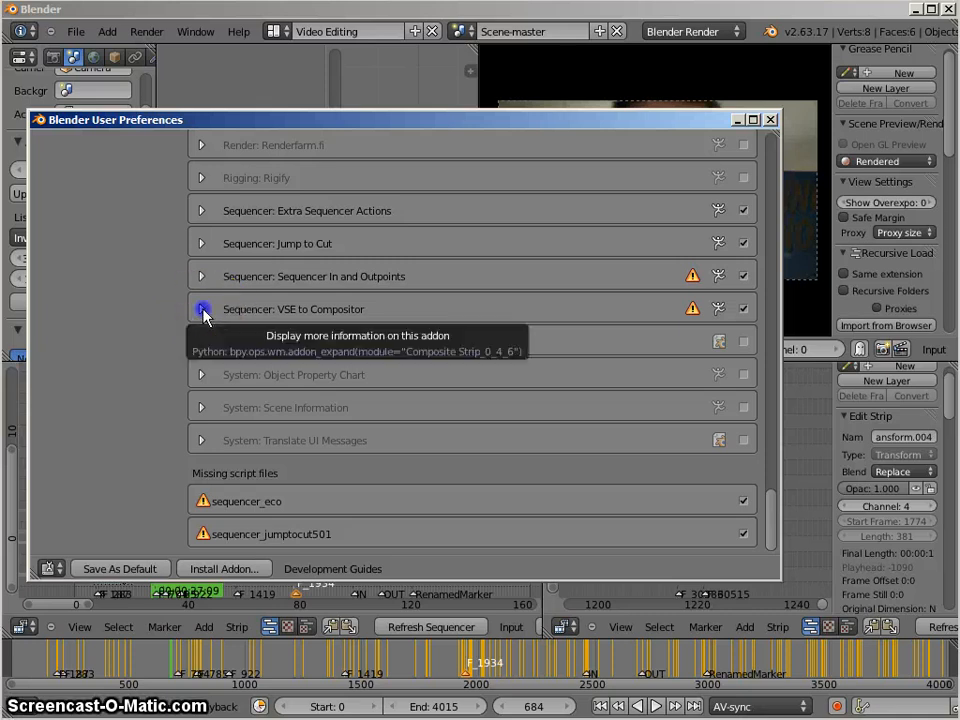
{"action": "left_click", "coordinate": [200, 308]}
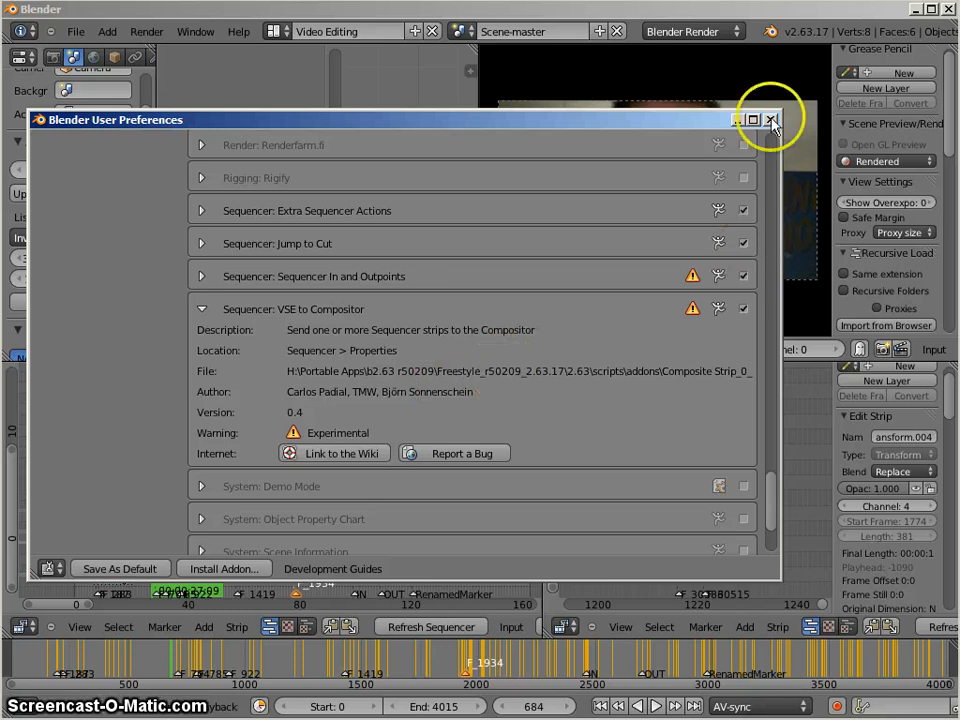
Close the User Preferences window, returning to the sequencer at the kids strips
{"action": "left_click", "coordinate": [772, 120]}
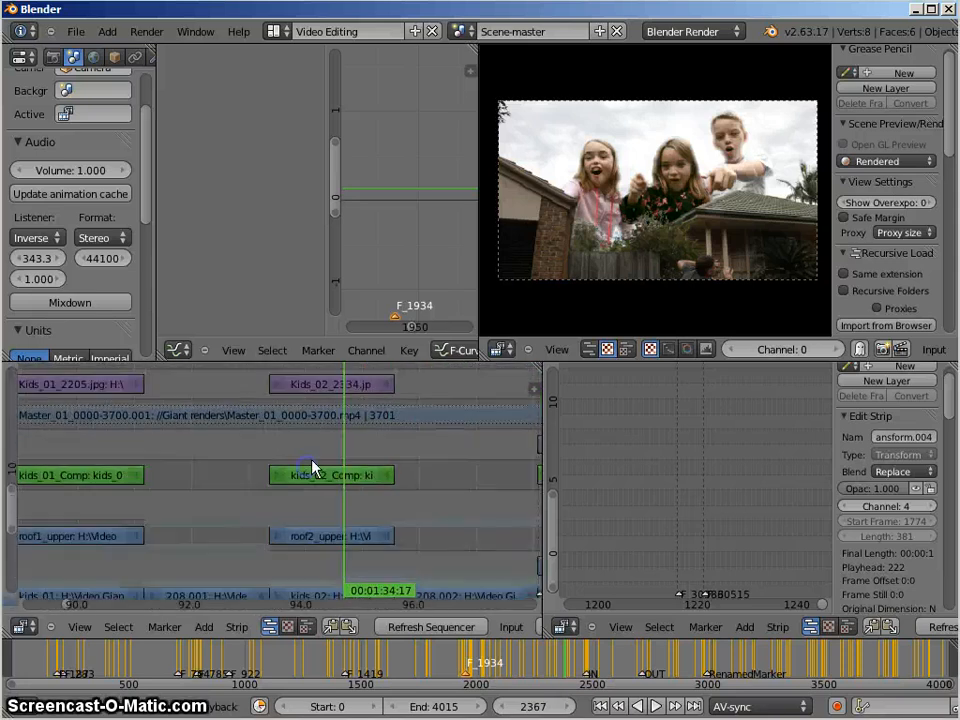
Inspect the kids_02 image strip, kids_02 Comp scene strip and roof2_upper movie strip in turn
{"action": "left_click", "coordinate": [330, 384]}
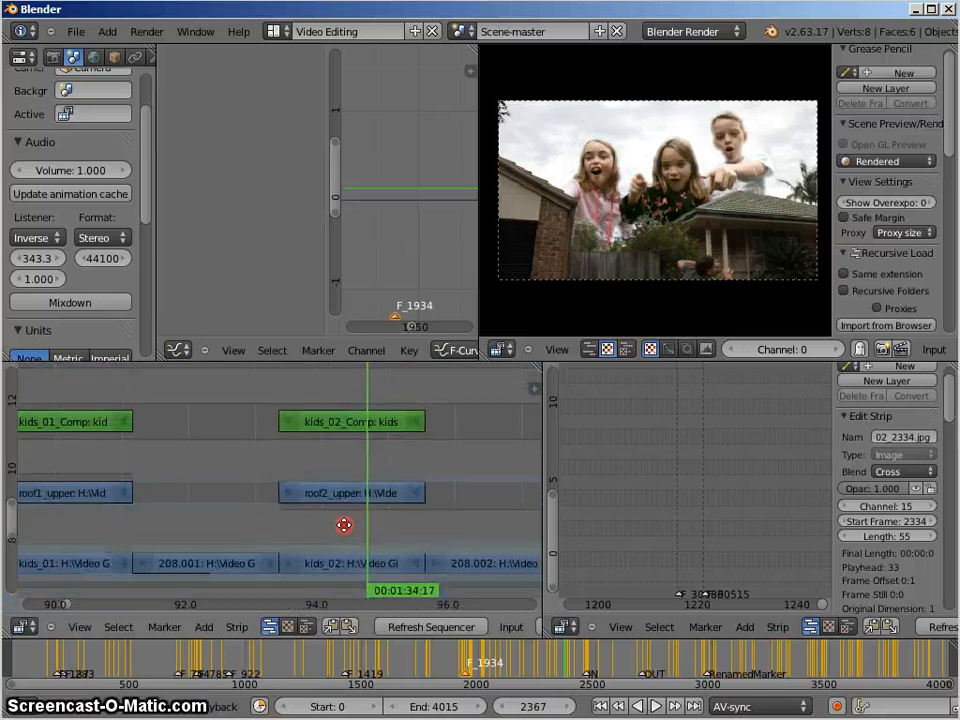
{"action": "left_click", "coordinate": [352, 418]}
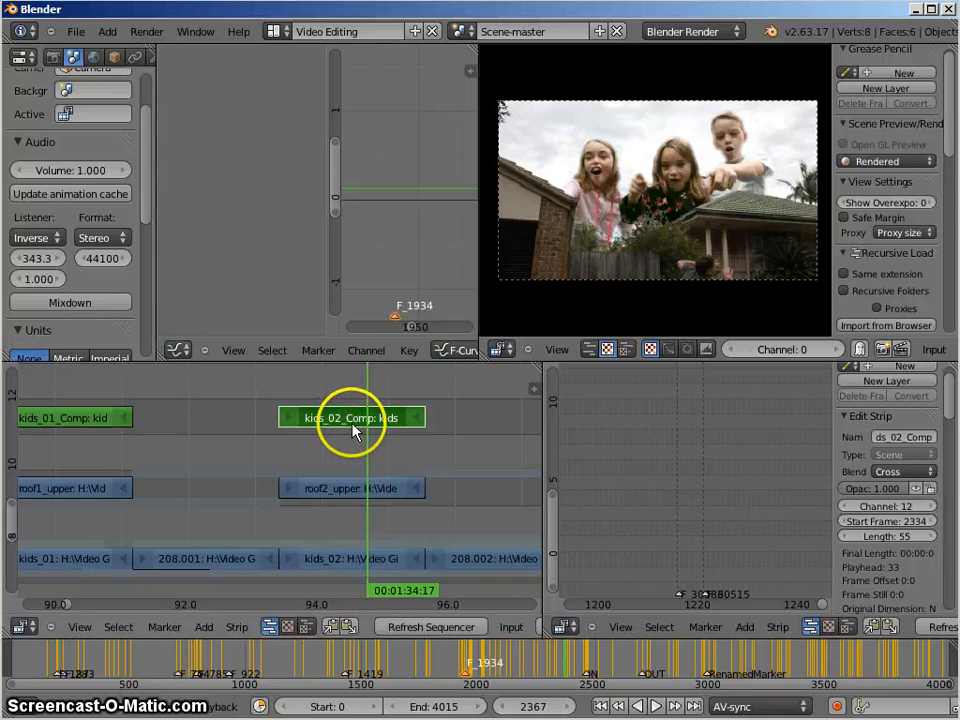
{"action": "left_click", "coordinate": [352, 558]}
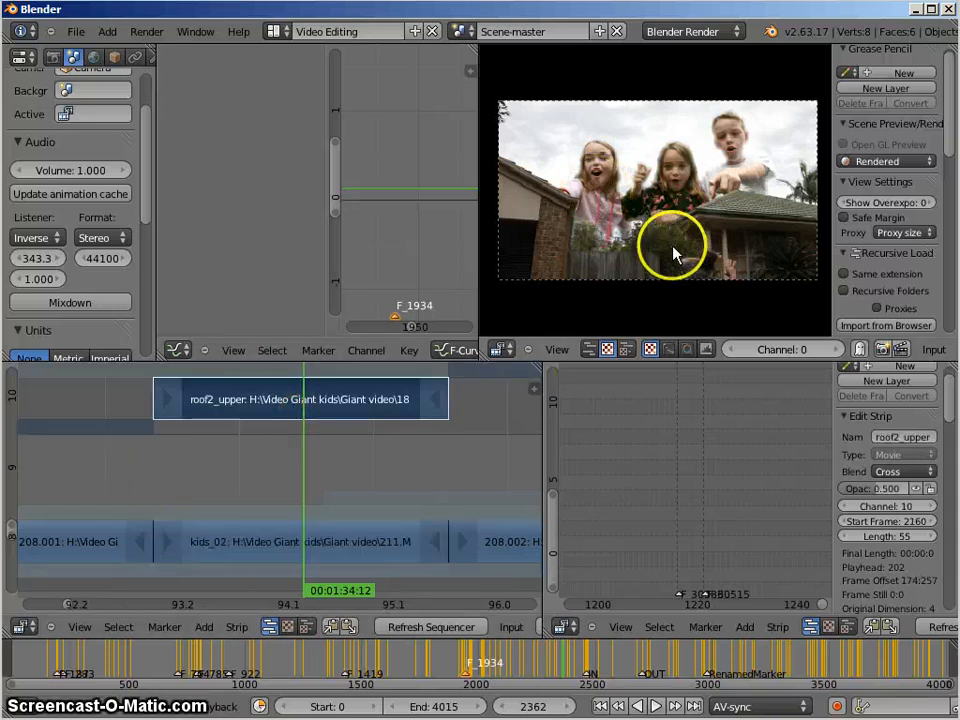
{"action": "mouse_move", "coordinate": [560, 264]}
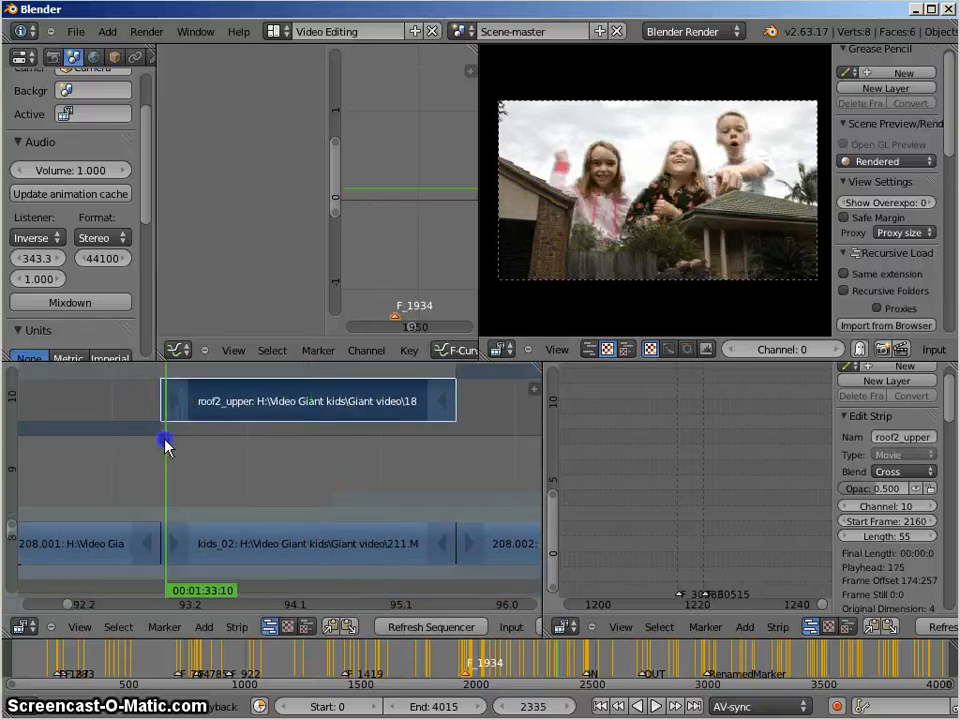
Slide the roof2_upper strip later along the sequencer timeline
{"action": "left_click_drag", "start_coordinate": [166, 444], "coordinate": [456, 444]}
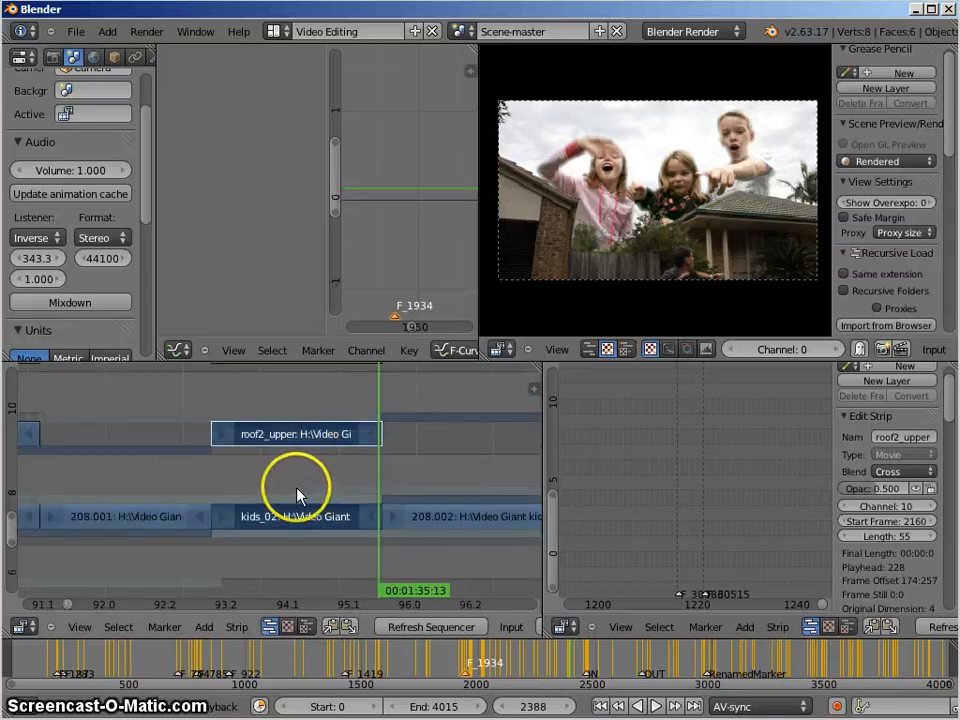
{"action": "mouse_move", "coordinate": [316, 476]}
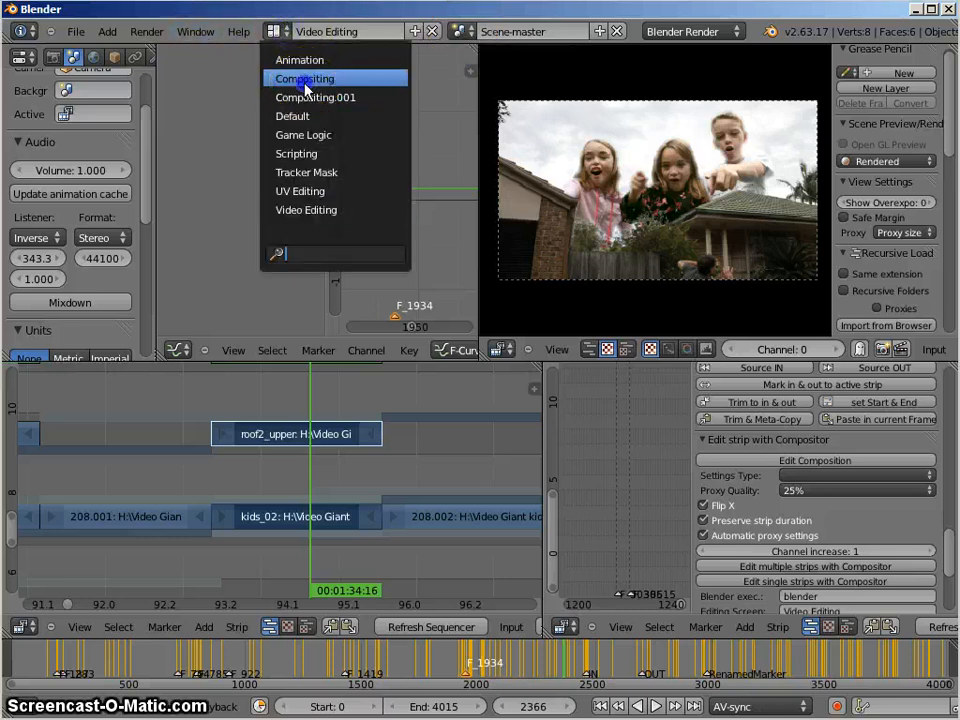
Switch to the Compositing layout and inspect the 211.MOV Image input node's frame settings
{"action": "left_click", "coordinate": [304, 78]}
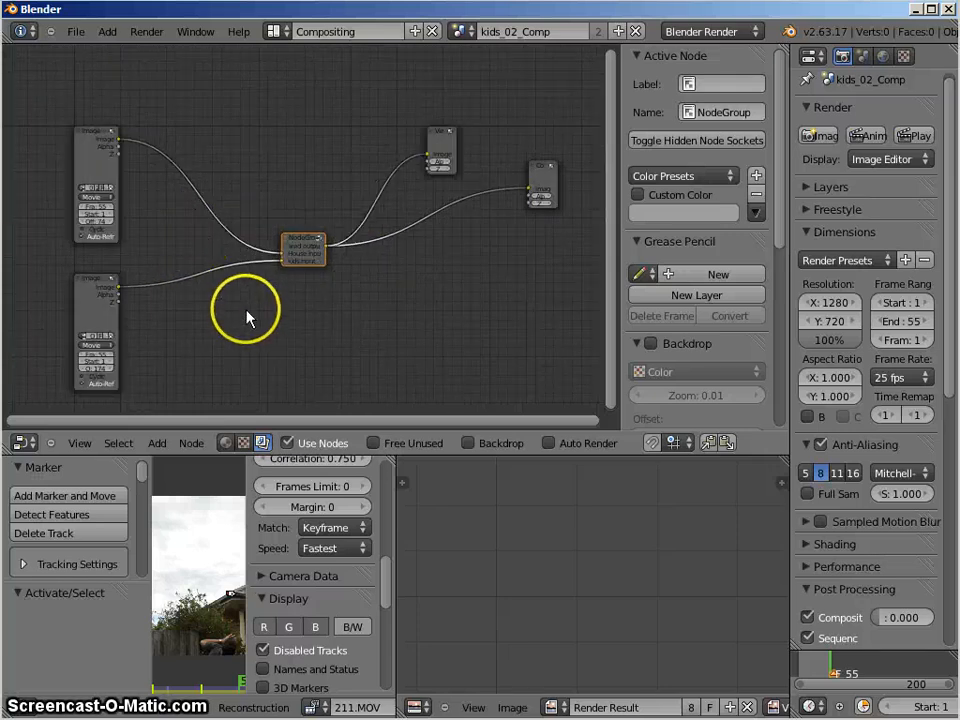
{"action": "left_click", "coordinate": [104, 304]}
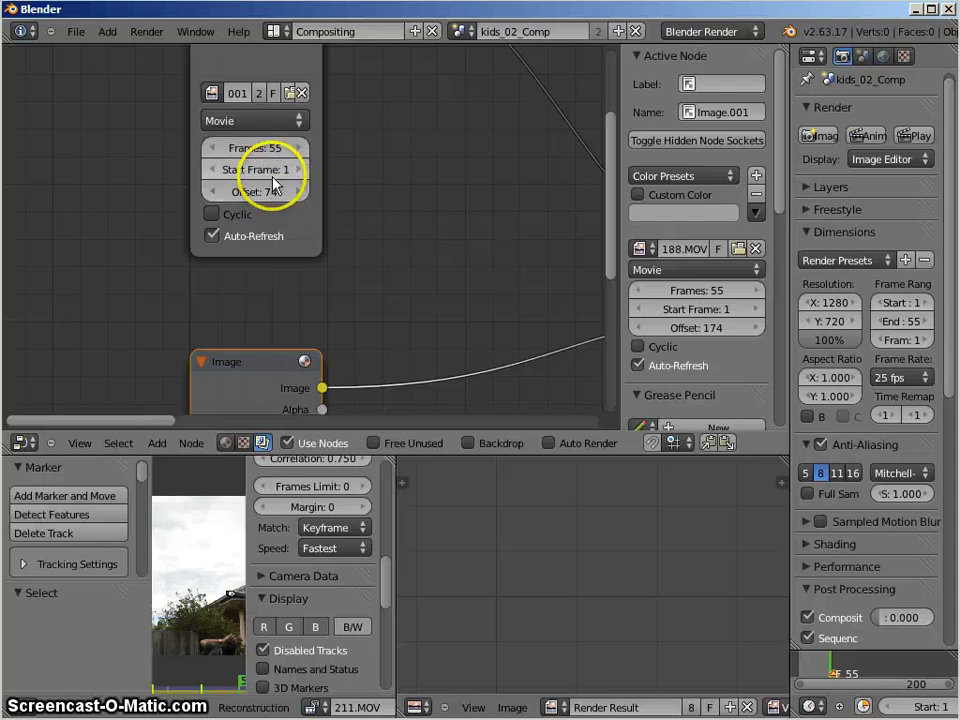
{"action": "mouse_move", "coordinate": [388, 130]}
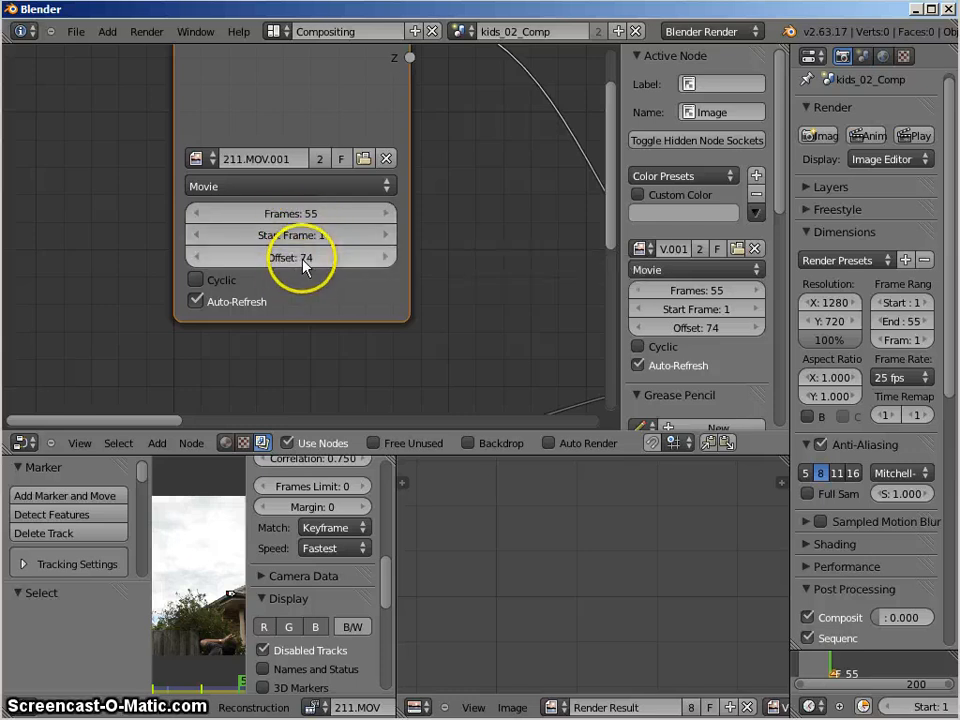
{"action": "mouse_move", "coordinate": [304, 258]}
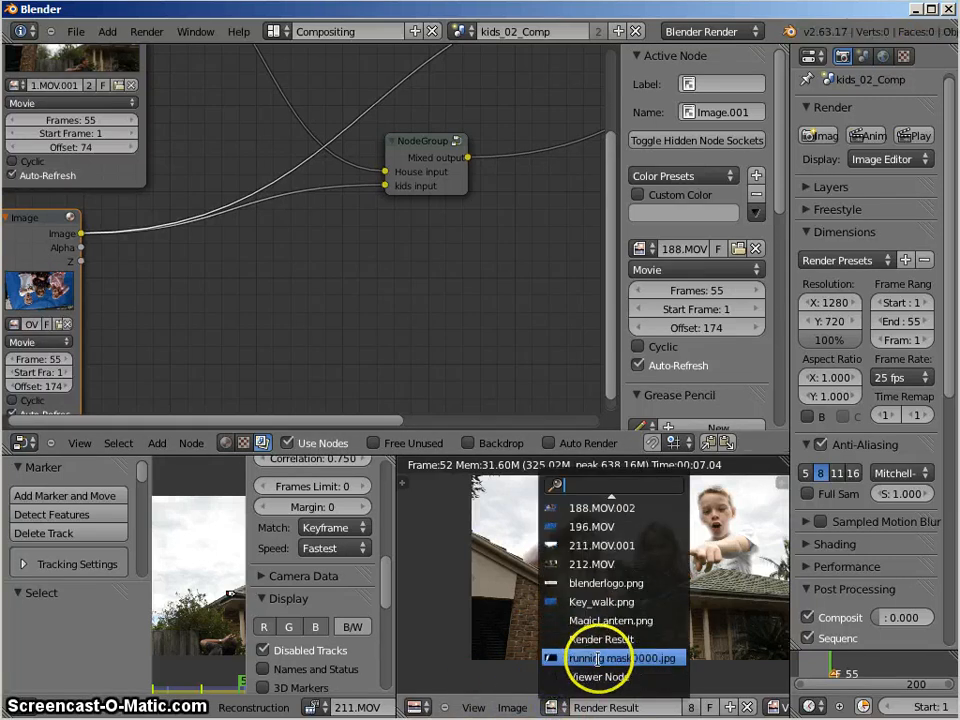
Choose which image the bottom Image Editor viewer displays
{"action": "left_click", "coordinate": [600, 676]}
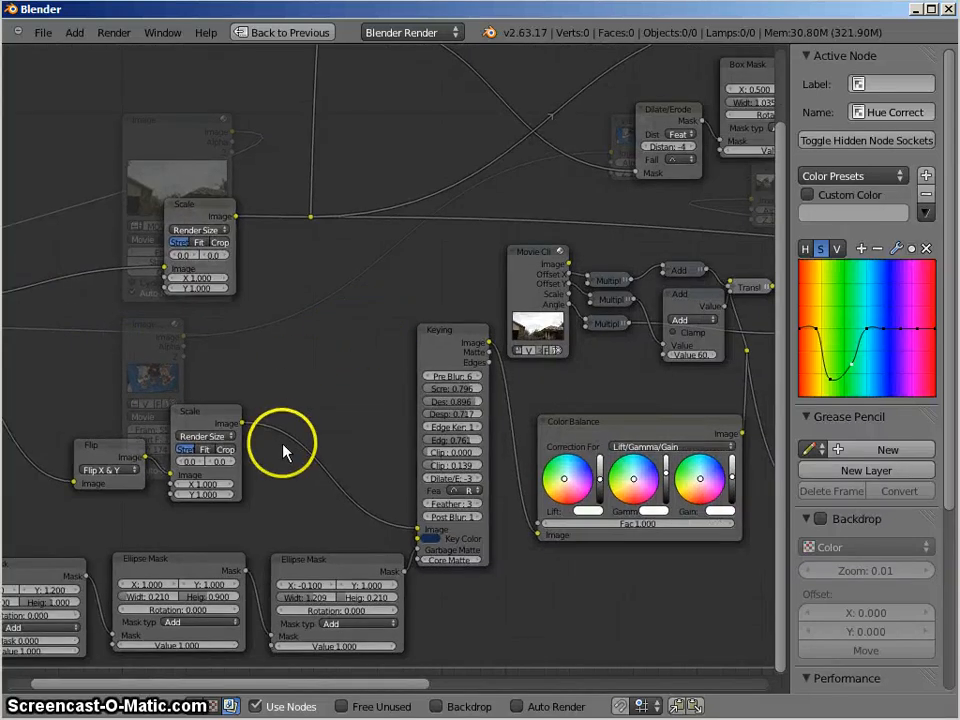
Select the Flip node and add a Viewer node beside the Keying node
{"action": "left_click", "coordinate": [108, 456]}
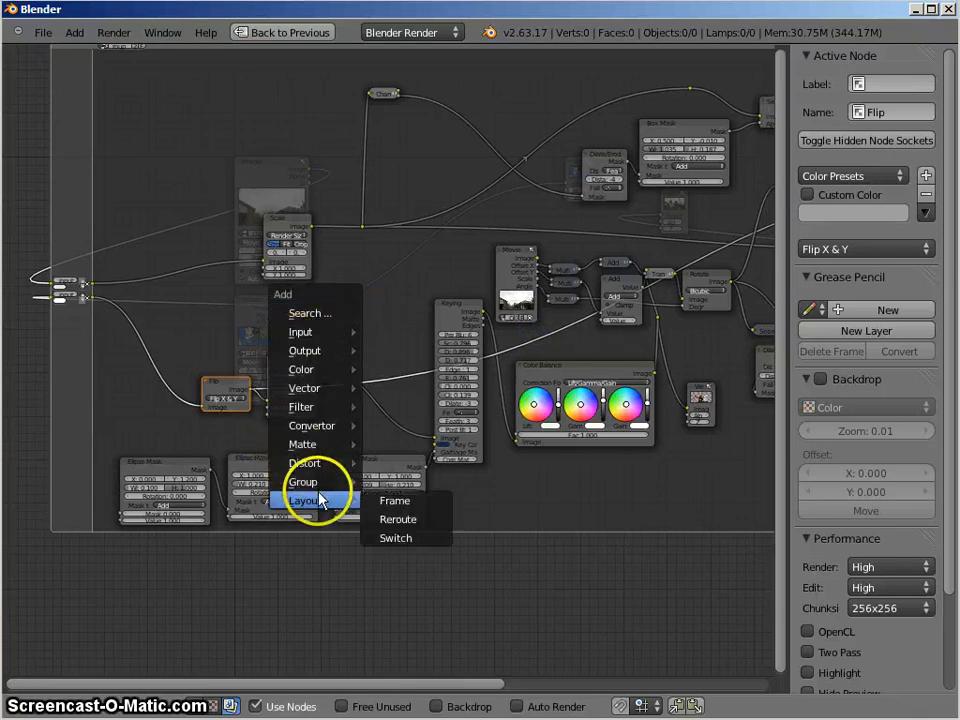
{"action": "mouse_move", "coordinate": [304, 350]}
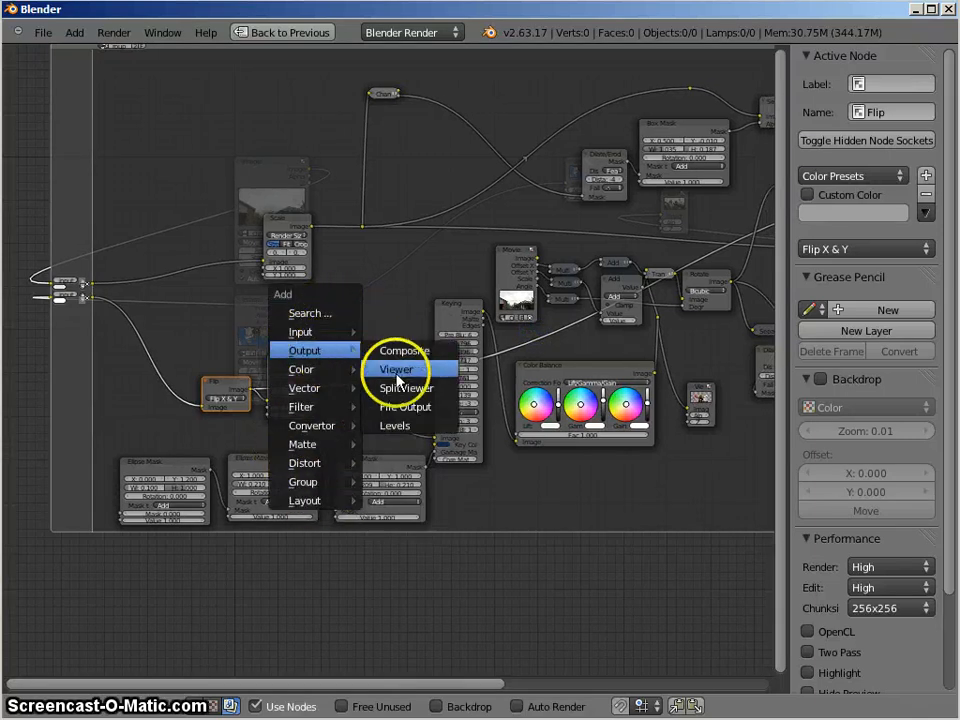
{"action": "left_click", "coordinate": [396, 368]}
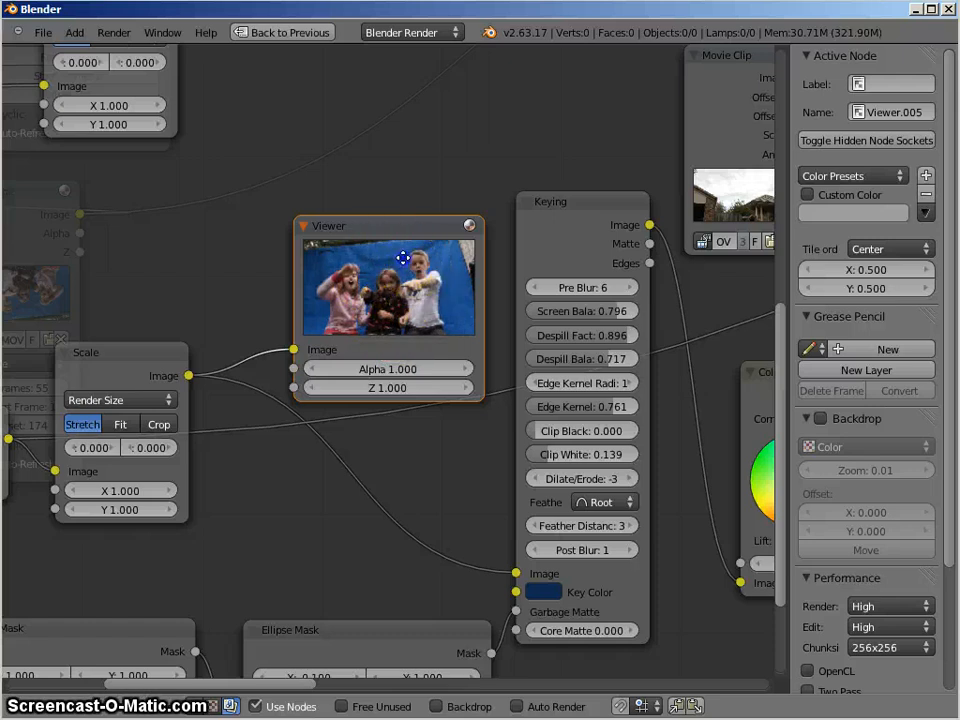
Pan the node tree to bring the Movie Clip node into view
{"action": "left_click_drag", "start_coordinate": [404, 258], "coordinate": [350, 458]}
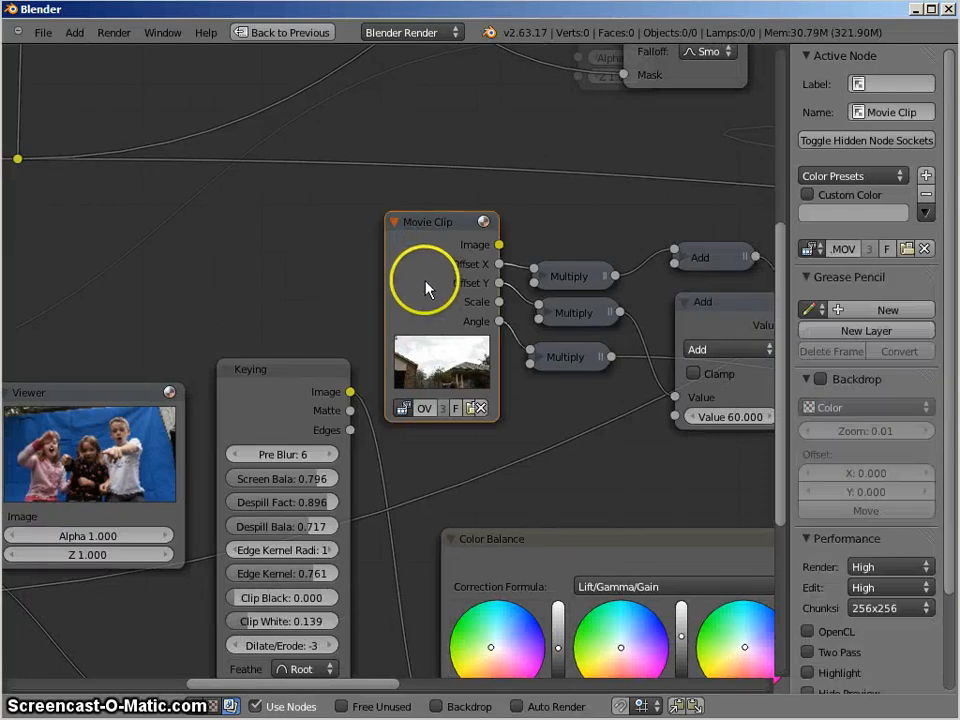
{"action": "mouse_move", "coordinate": [436, 378]}
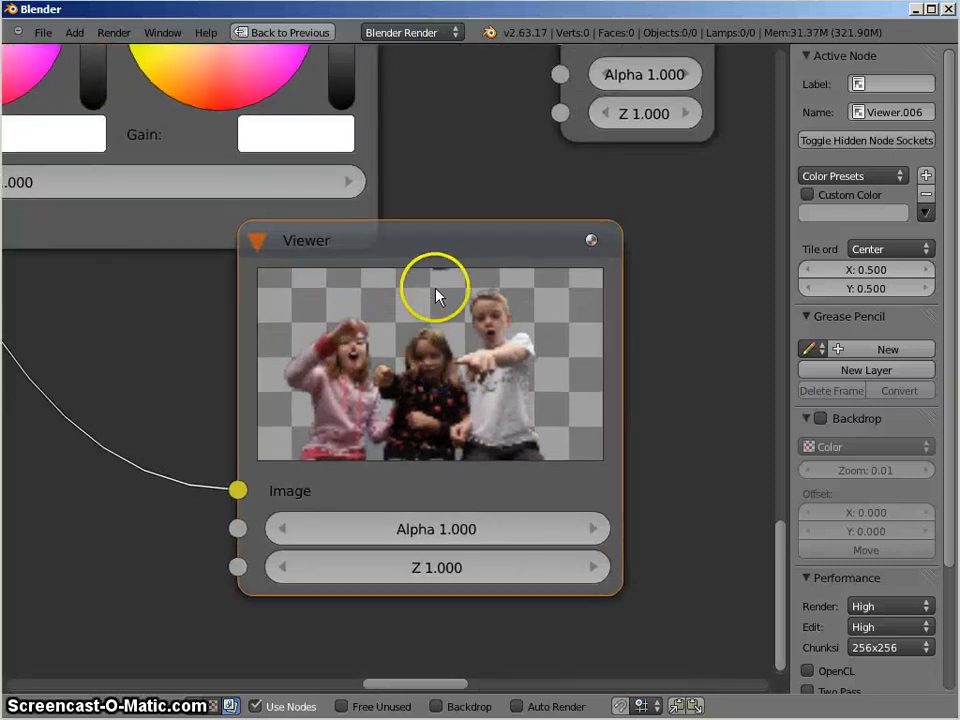
{"action": "mouse_move", "coordinate": [444, 444]}
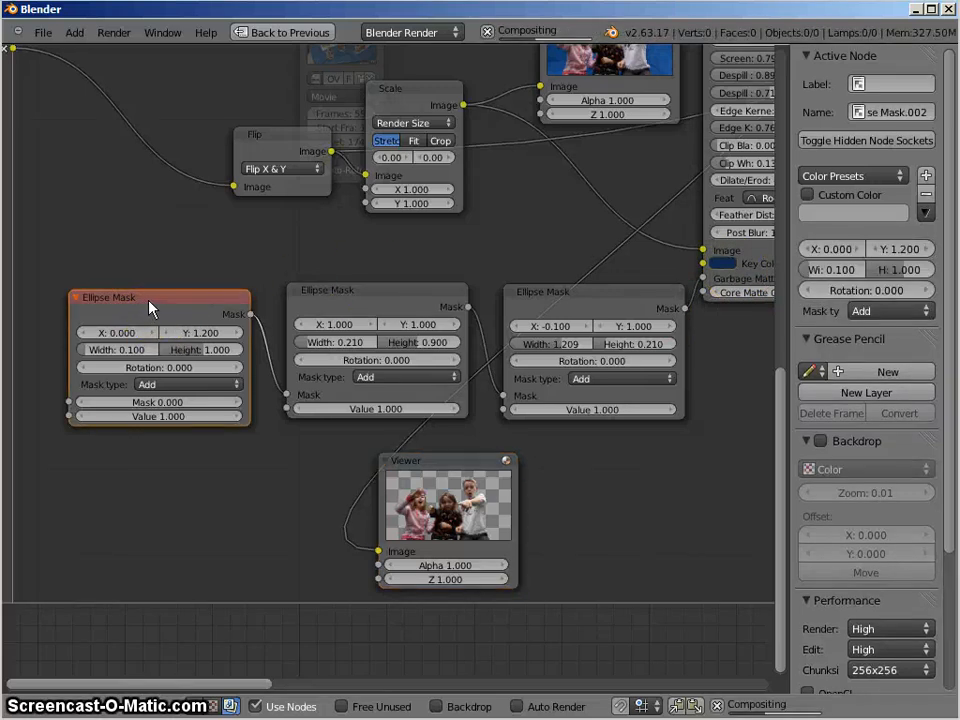
Inspect the Viewer result and the third Ellipse Mask (X -0.100, width 1.209, height 0.210, Add)
{"action": "left_click", "coordinate": [376, 288]}
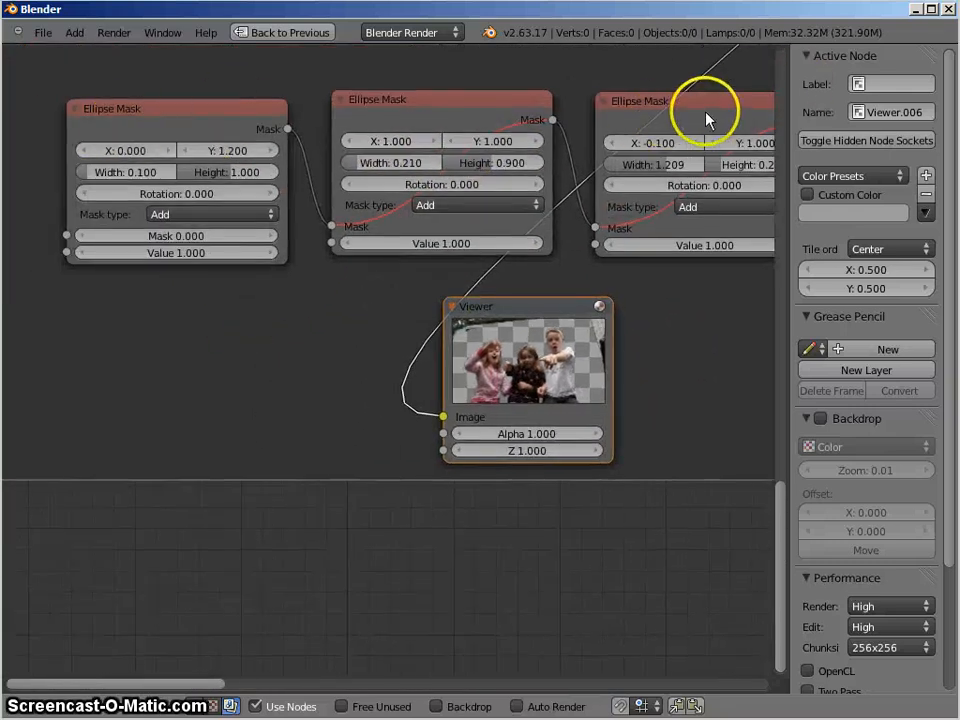
{"action": "left_click", "coordinate": [640, 100]}
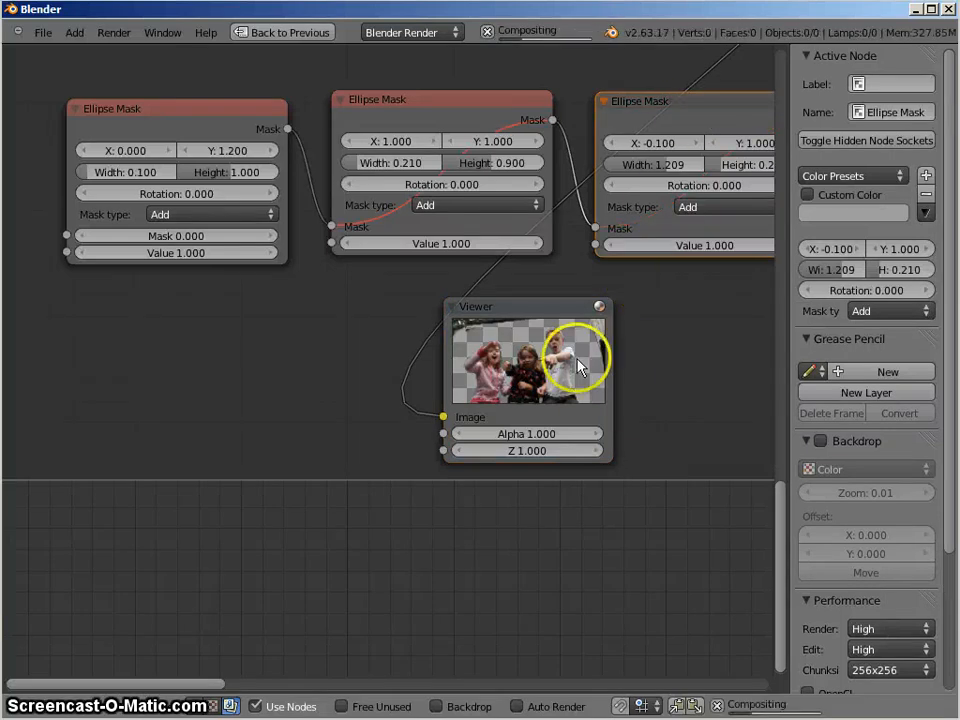
{"action": "mouse_move", "coordinate": [596, 356]}
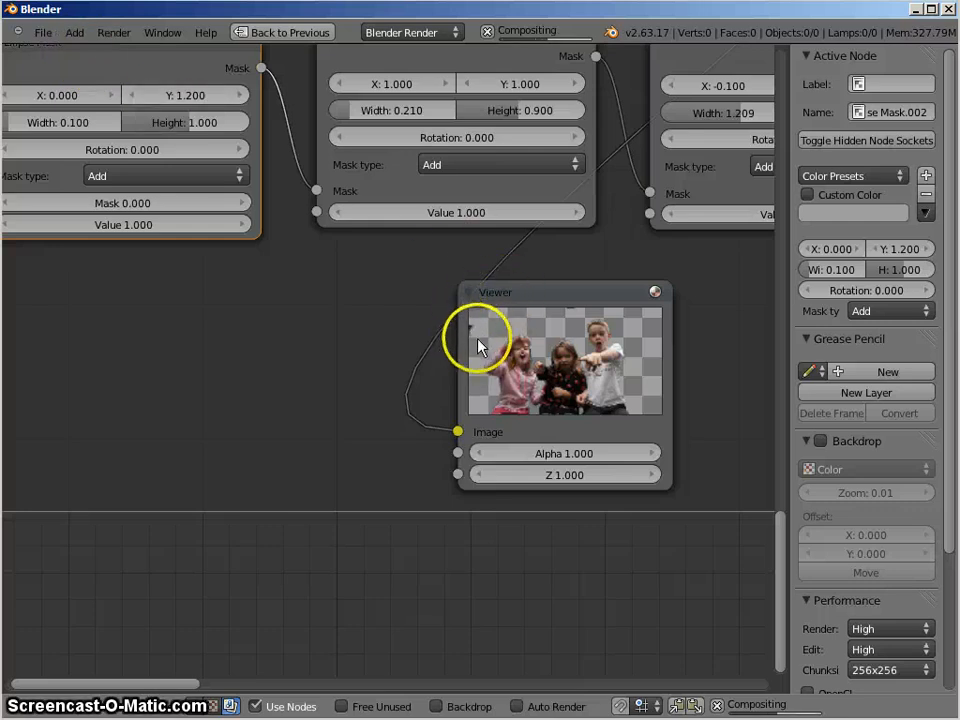
{"action": "mouse_move", "coordinate": [576, 320]}
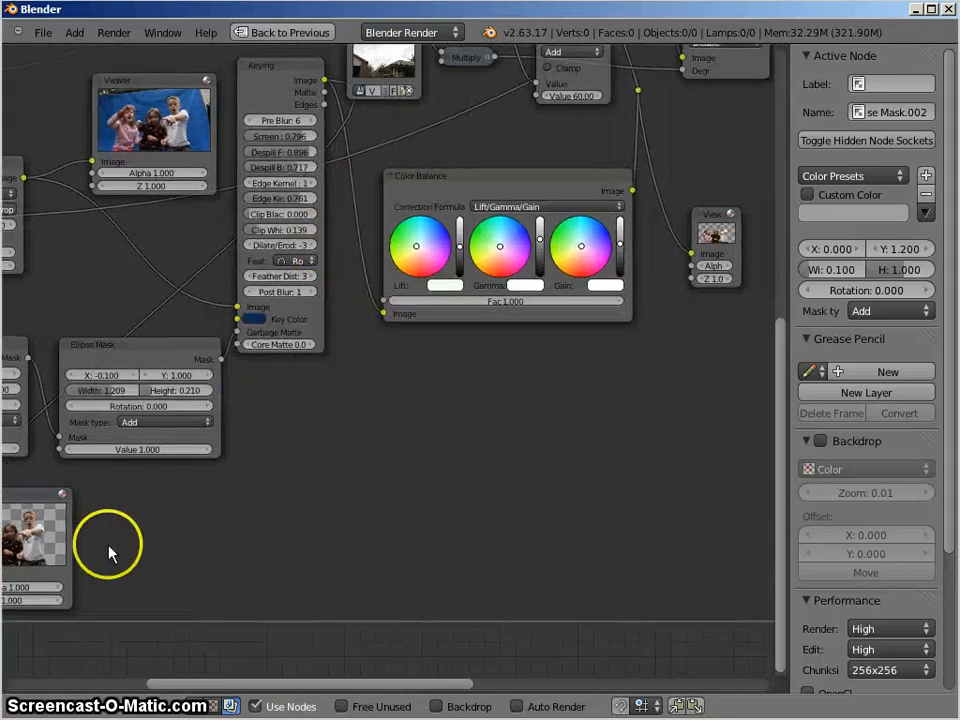
{"action": "mouse_move", "coordinate": [340, 416]}
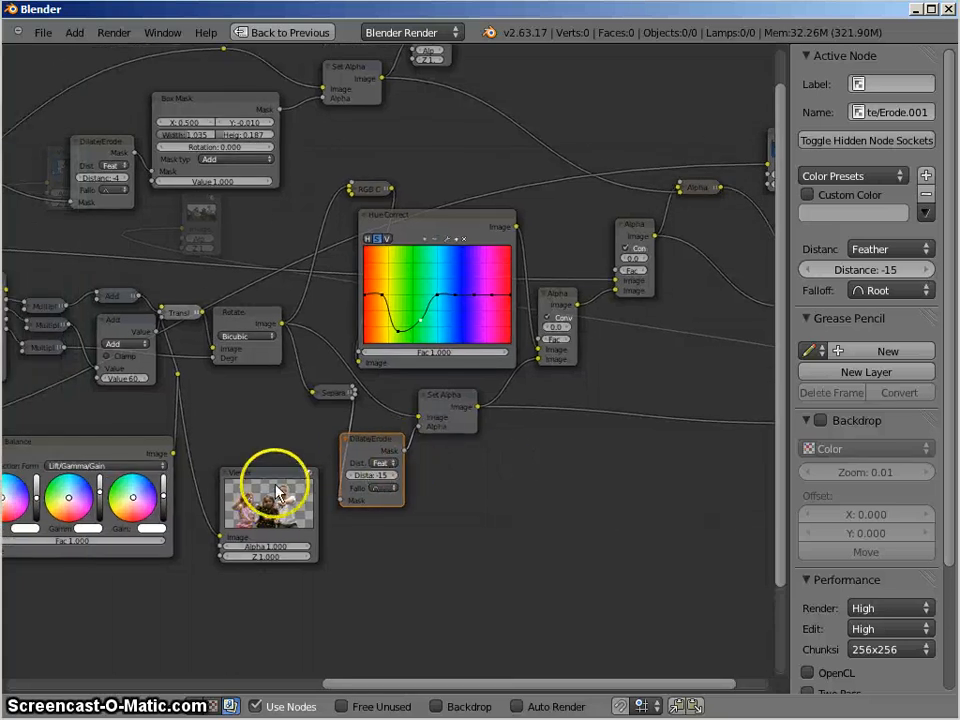
{"action": "left_click", "coordinate": [268, 500]}
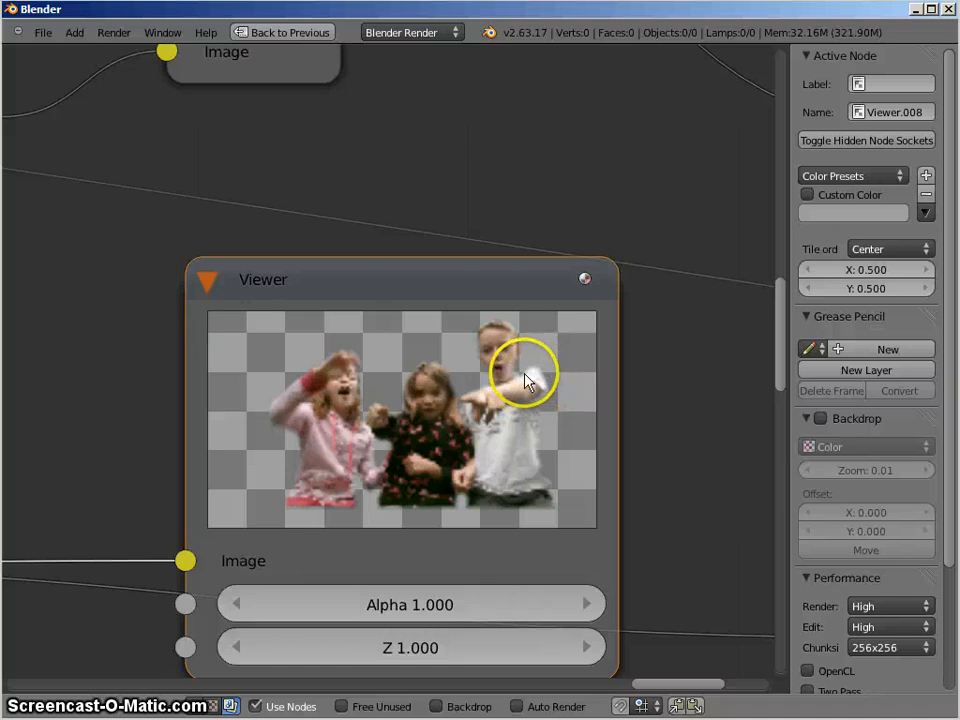
{"action": "mouse_move", "coordinate": [324, 300]}
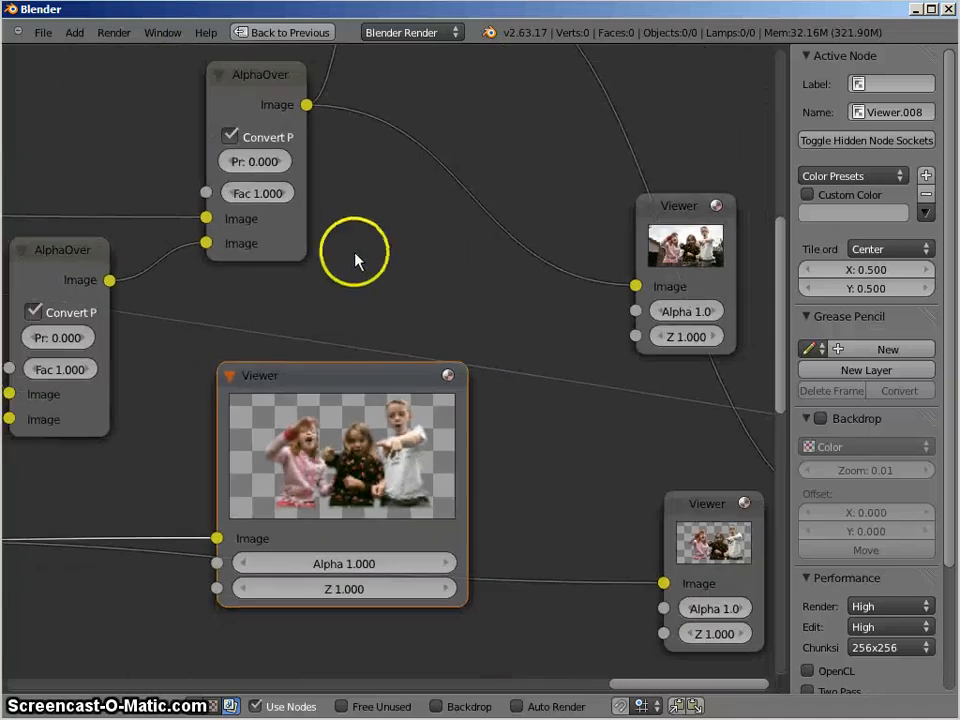
{"action": "left_click_drag", "start_coordinate": [356, 260], "coordinate": [404, 316]}
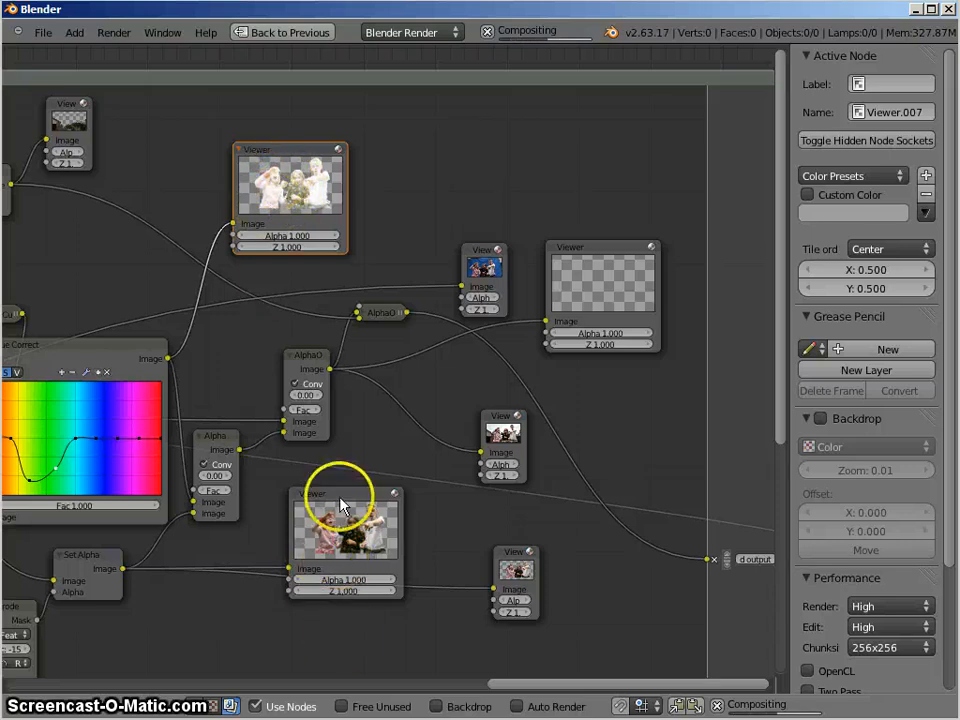
{"action": "left_click", "coordinate": [344, 510]}
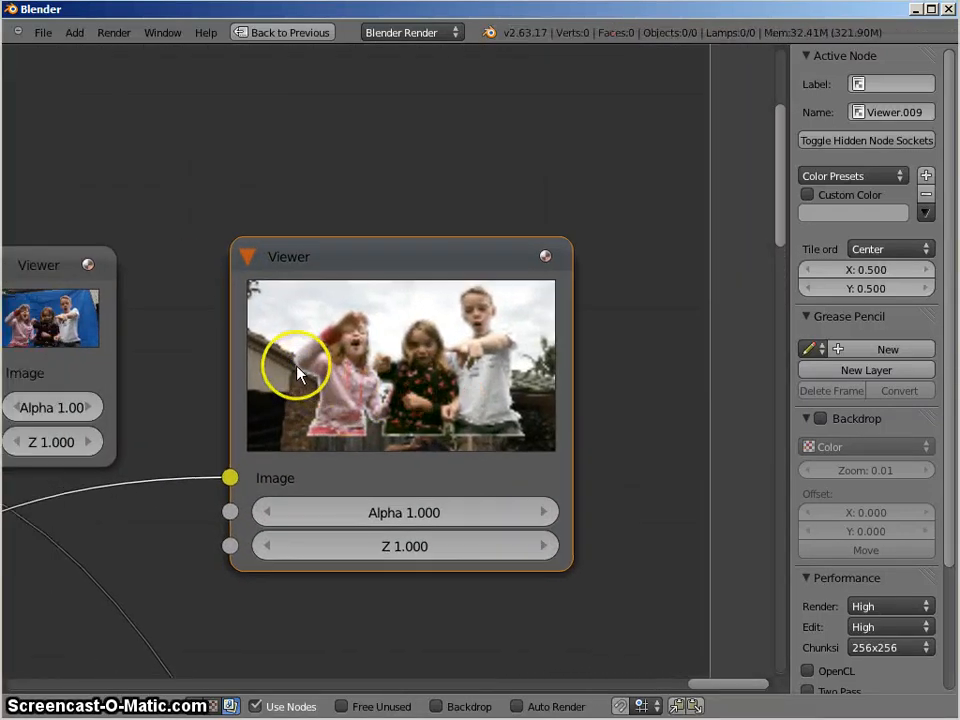
{"action": "mouse_move", "coordinate": [368, 328]}
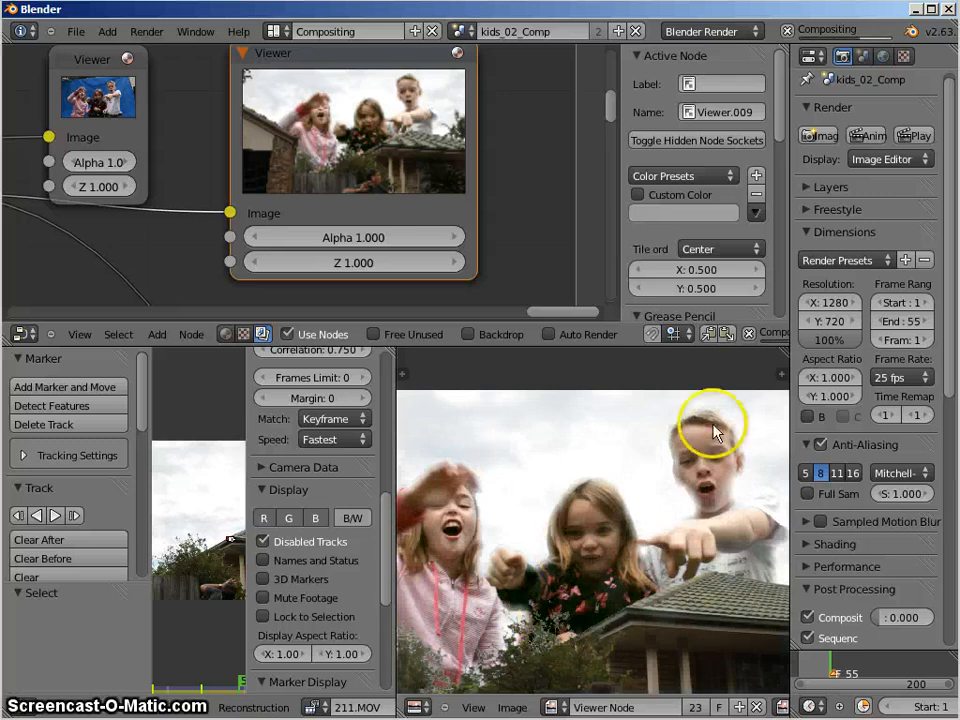
{"action": "mouse_move", "coordinate": [510, 536]}
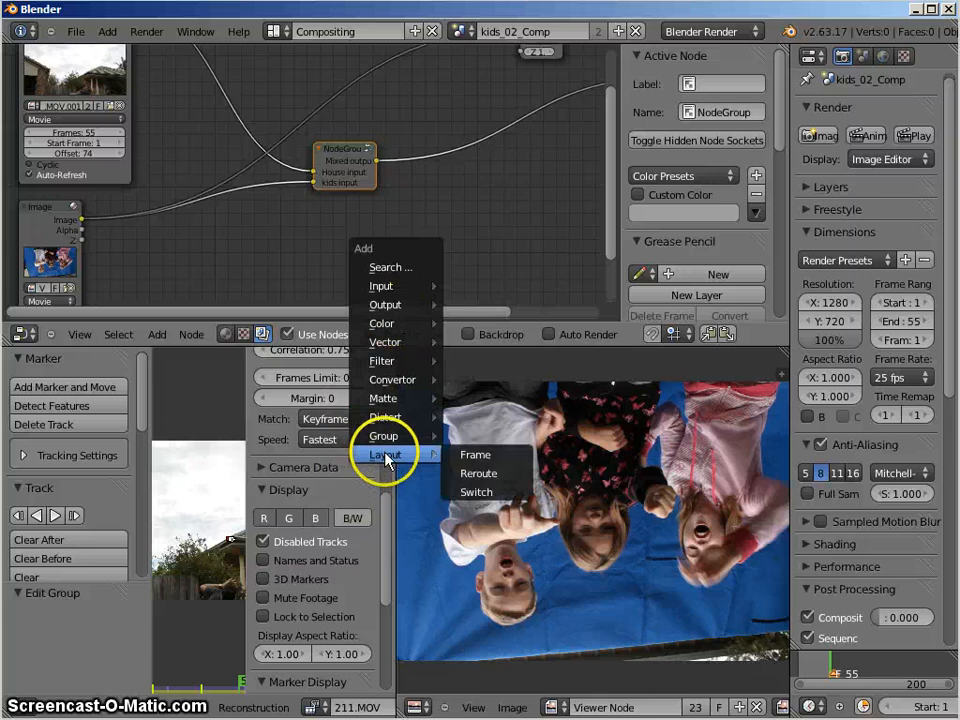
{"action": "mouse_move", "coordinate": [384, 436]}
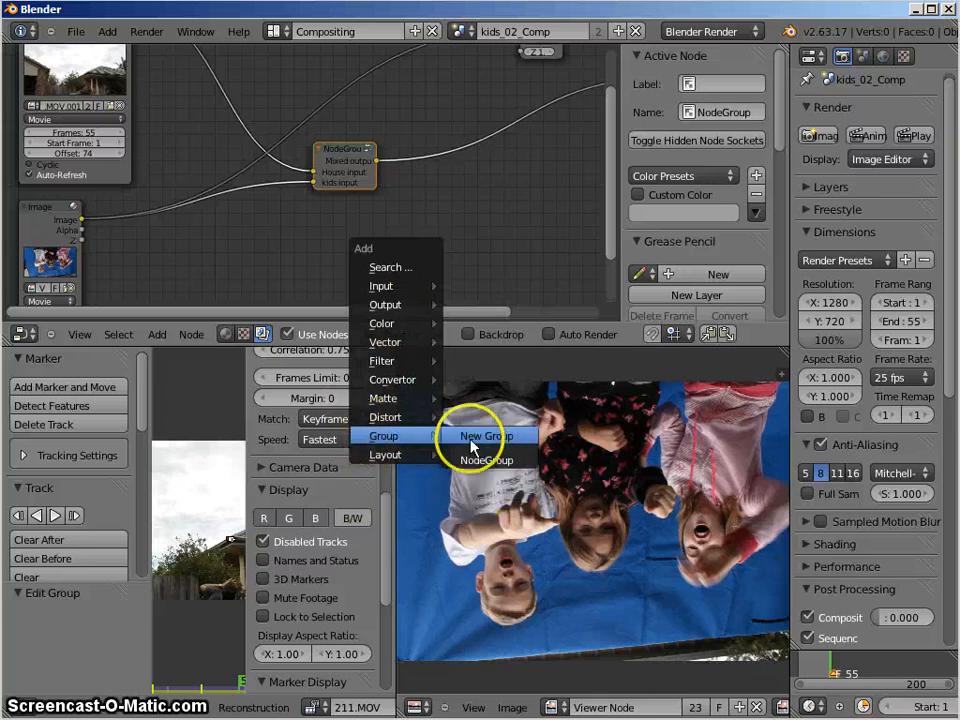
{"action": "mouse_move", "coordinate": [488, 460]}
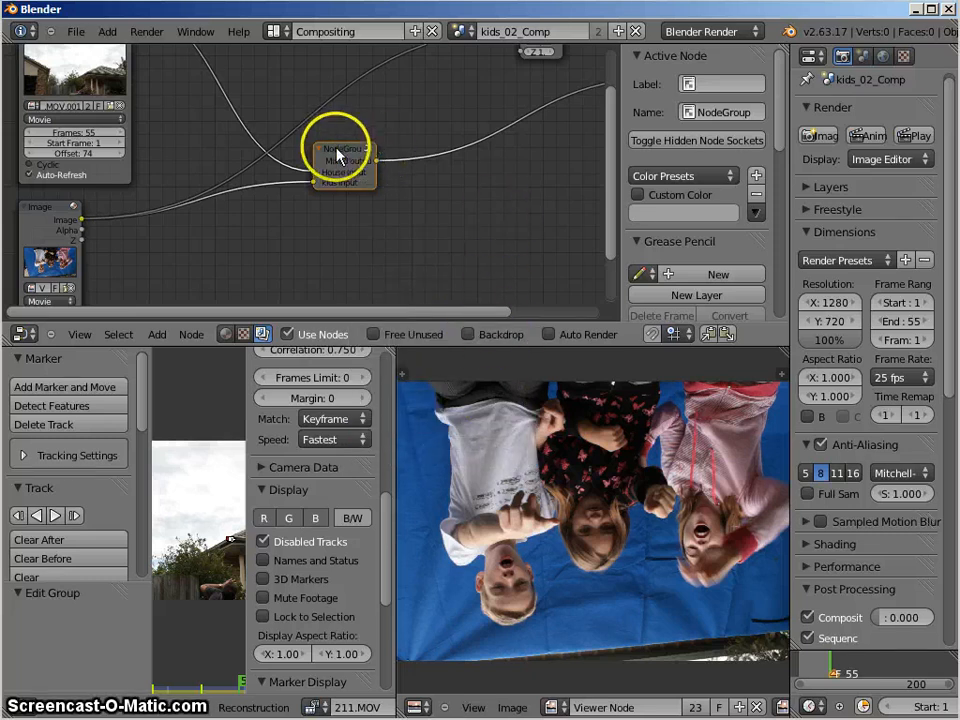
Switch the scene selector to kids_01_Comp, after which Blender crashes
{"action": "left_click", "coordinate": [530, 32]}
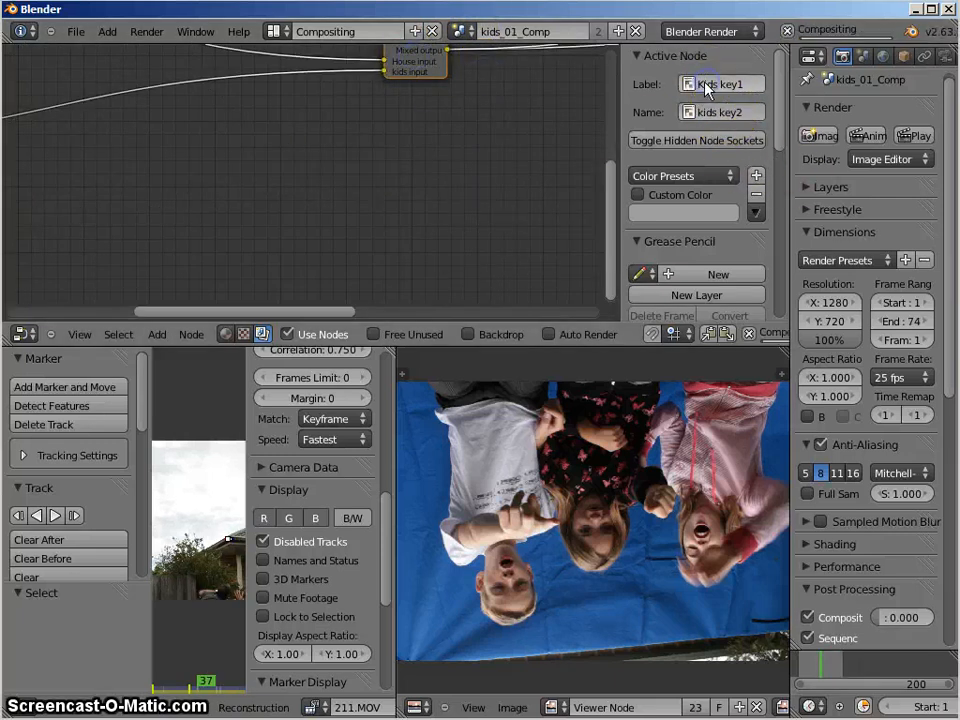
{"action": "left_click", "coordinate": [720, 112]}
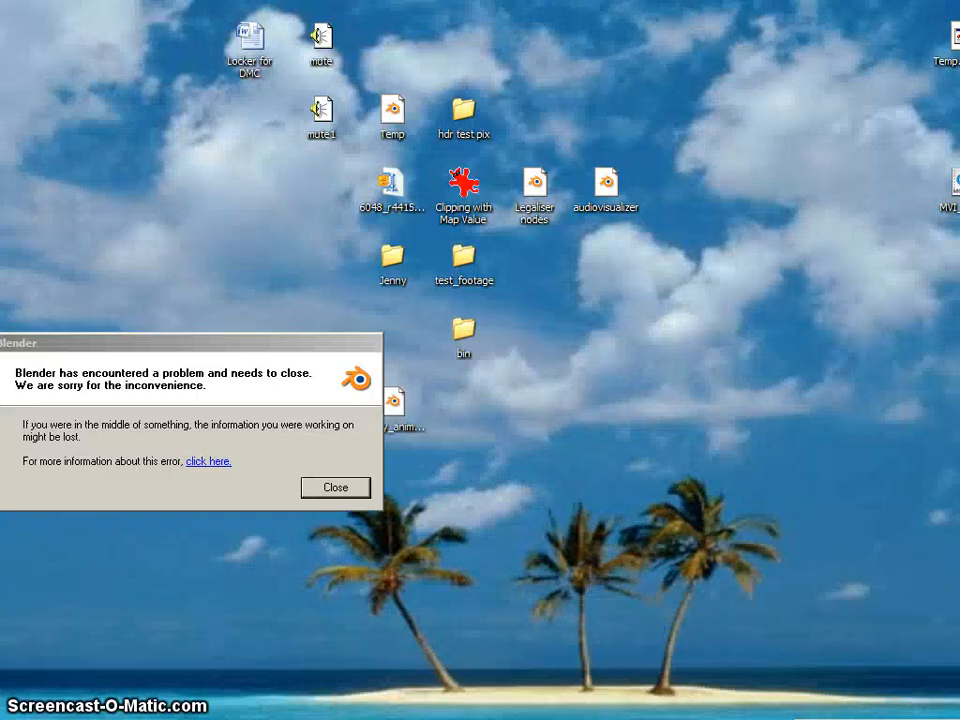
Dismiss the crash notice, reopen kids_01_Comp and browse the Add > Group node list
{"action": "left_click", "coordinate": [336, 488]}
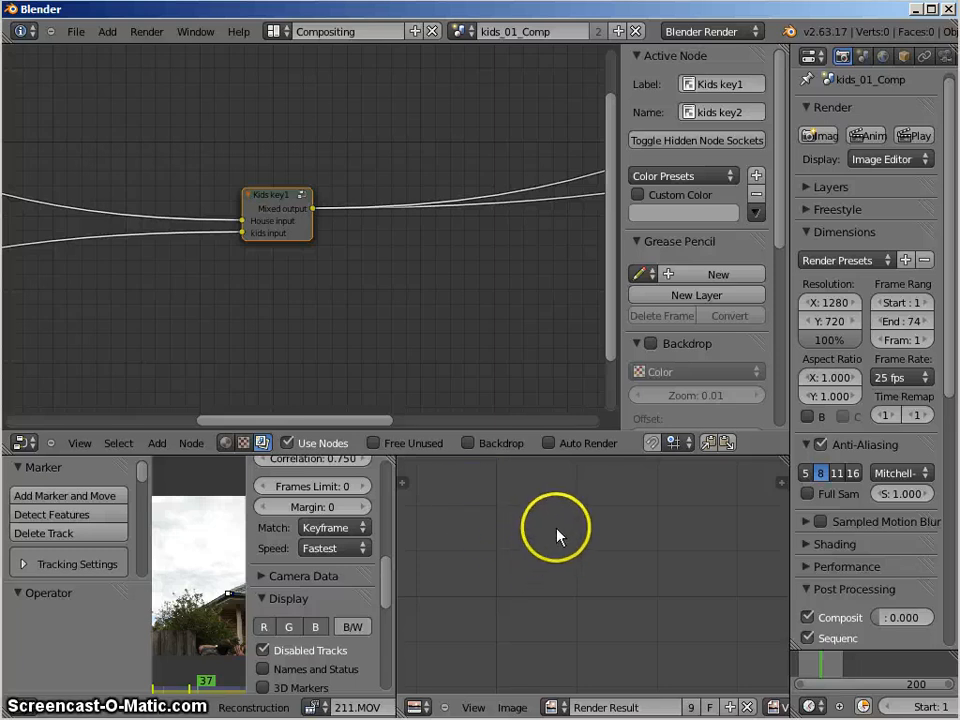
{"action": "mouse_move", "coordinate": [424, 368]}
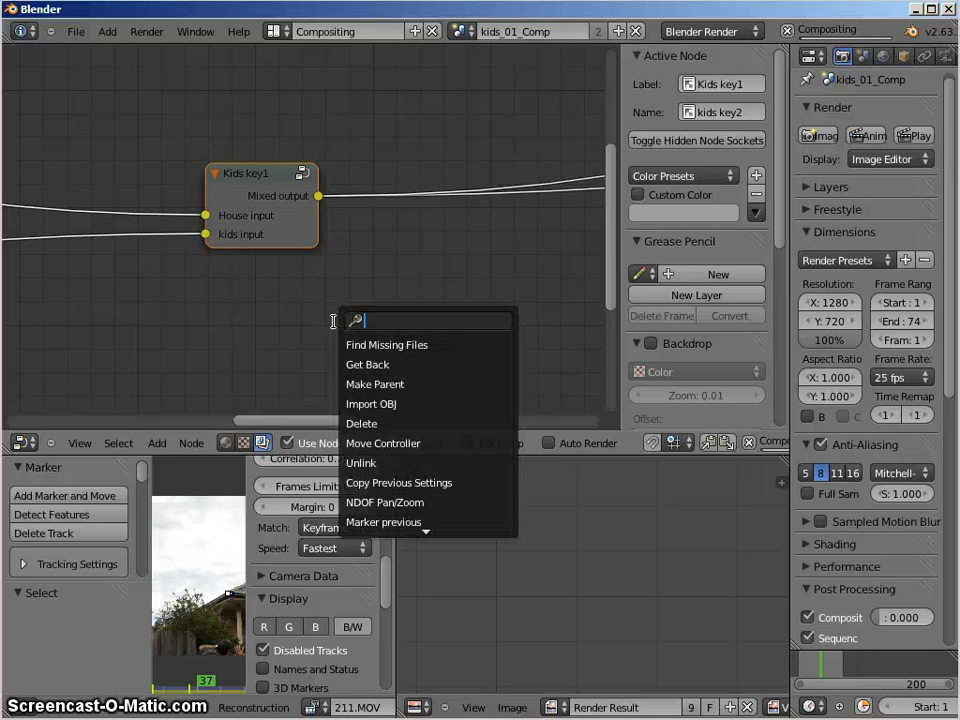
{"action": "left_click", "coordinate": [280, 296]}
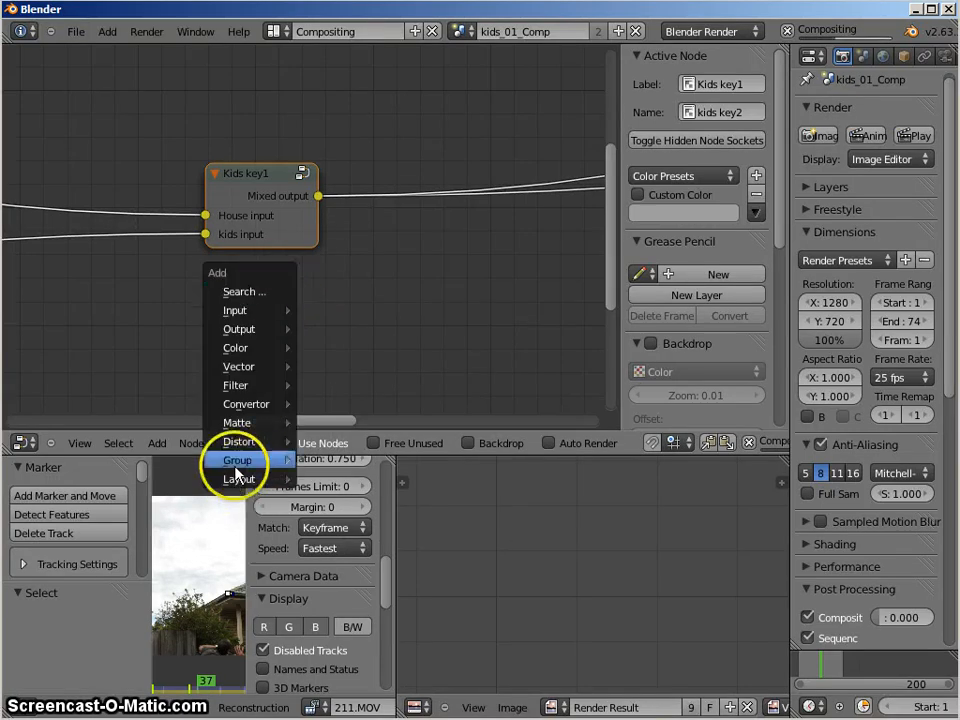
{"action": "mouse_move", "coordinate": [238, 460]}
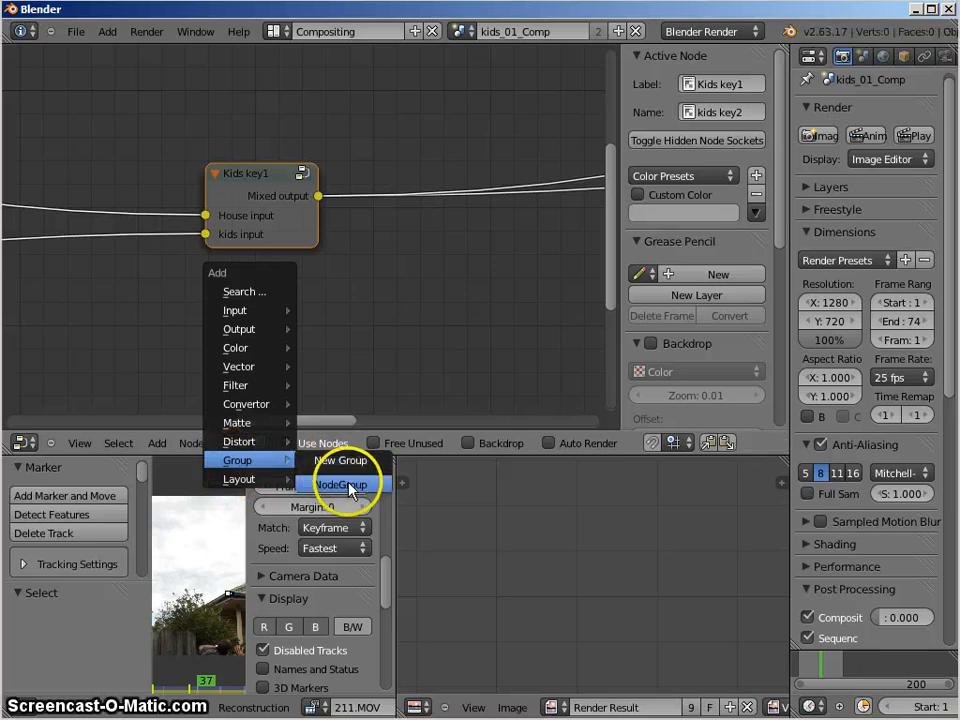
{"action": "left_click", "coordinate": [340, 484]}
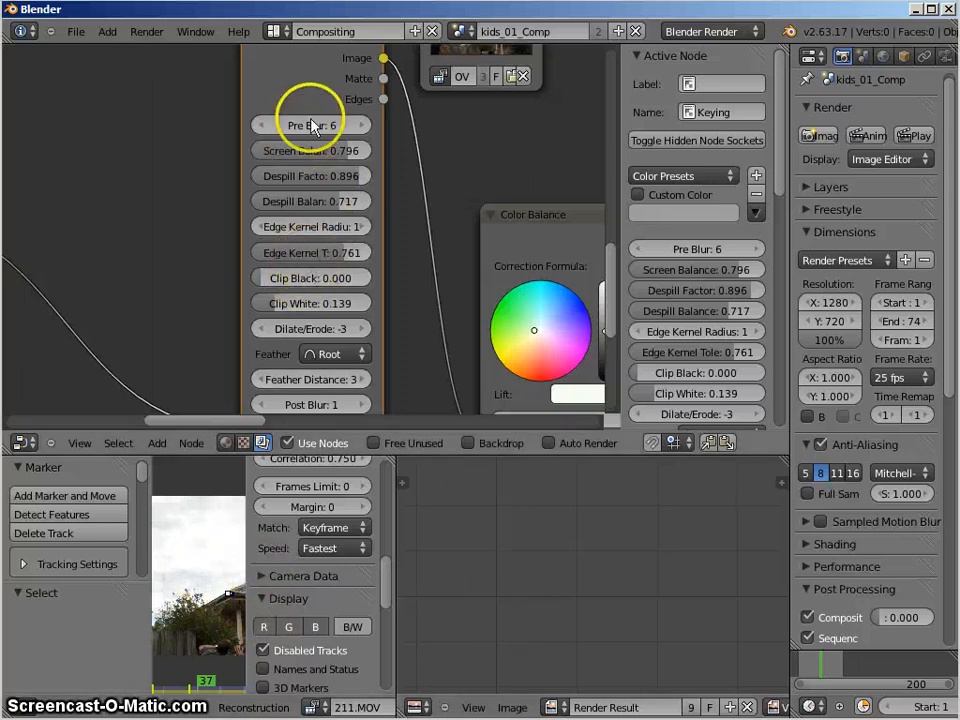
{"action": "mouse_move", "coordinate": [330, 124]}
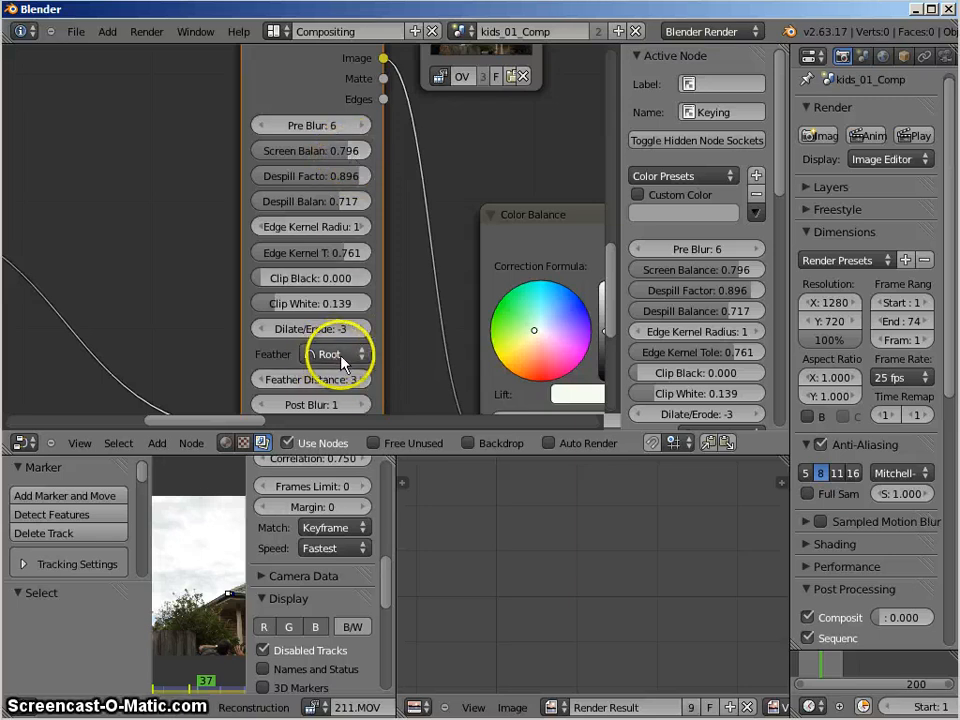
Review the group's Keying node: Pre Blur 6, Screen Balance 0.796, Clip White 0.139, Dilate/Erode 3
{"action": "left_click", "coordinate": [330, 354]}
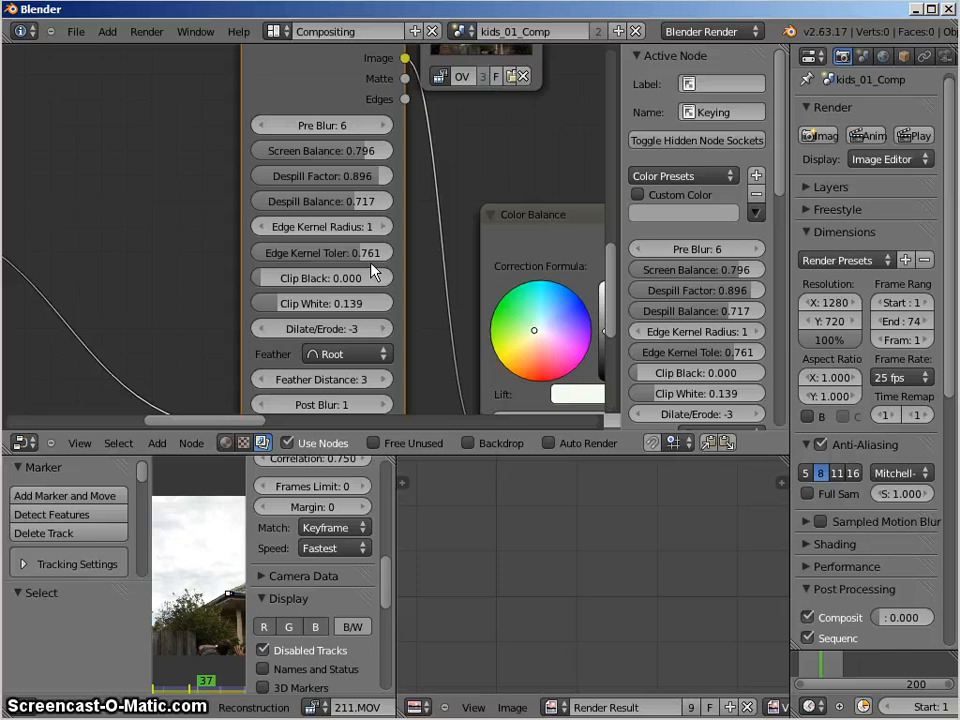
{"action": "mouse_move", "coordinate": [356, 304]}
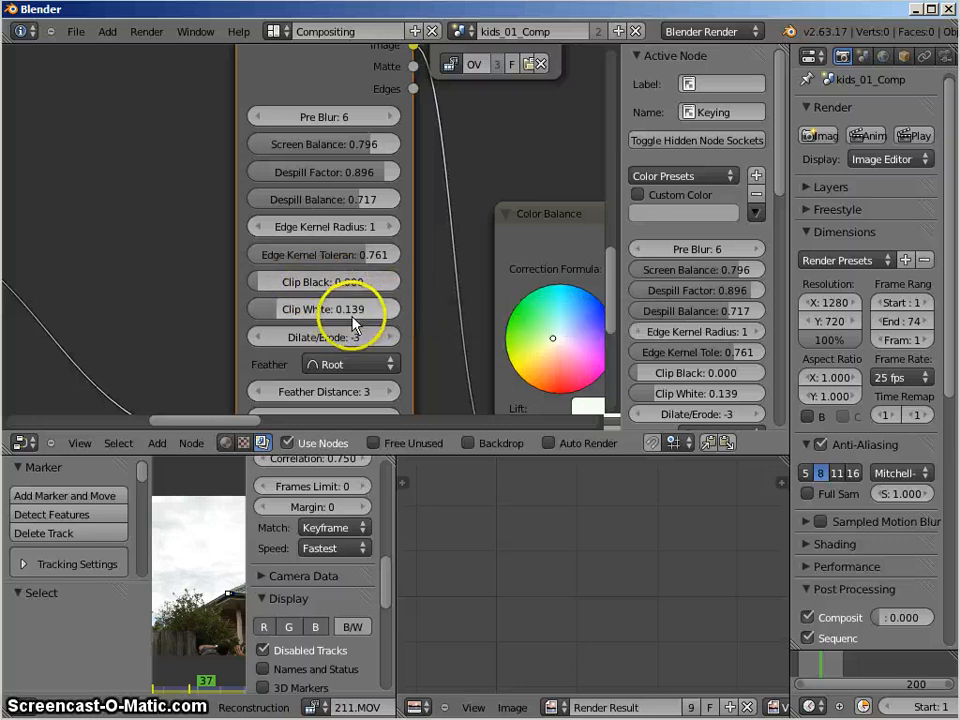
{"action": "mouse_move", "coordinate": [324, 308]}
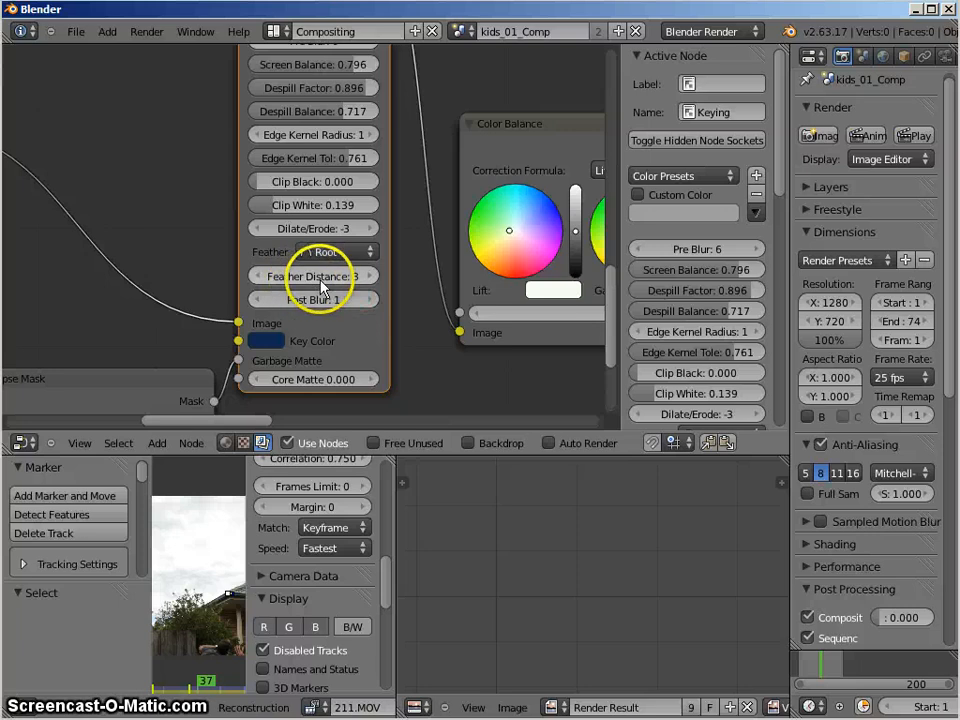
{"action": "mouse_move", "coordinate": [368, 288]}
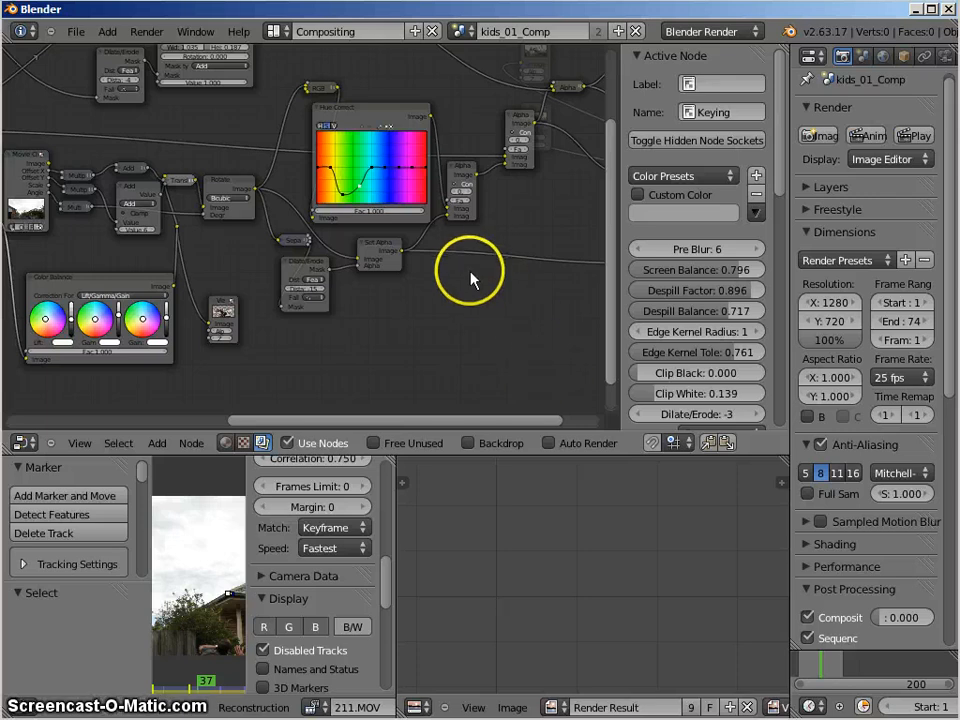
{"action": "mouse_move", "coordinate": [478, 312]}
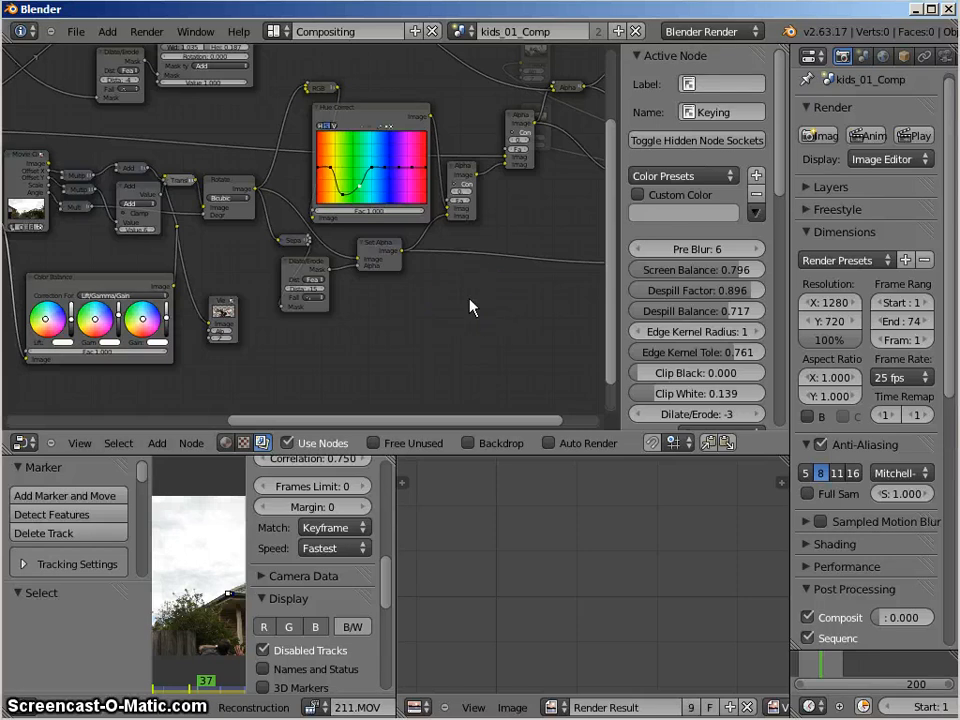
{"action": "mouse_move", "coordinate": [468, 290]}
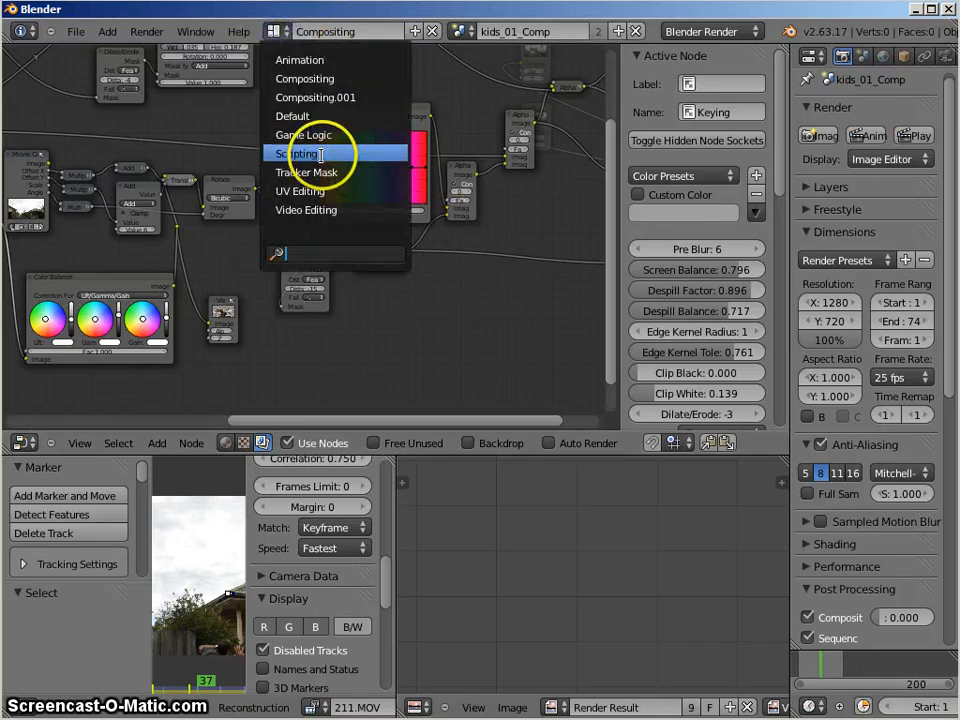
{"action": "mouse_move", "coordinate": [306, 172]}
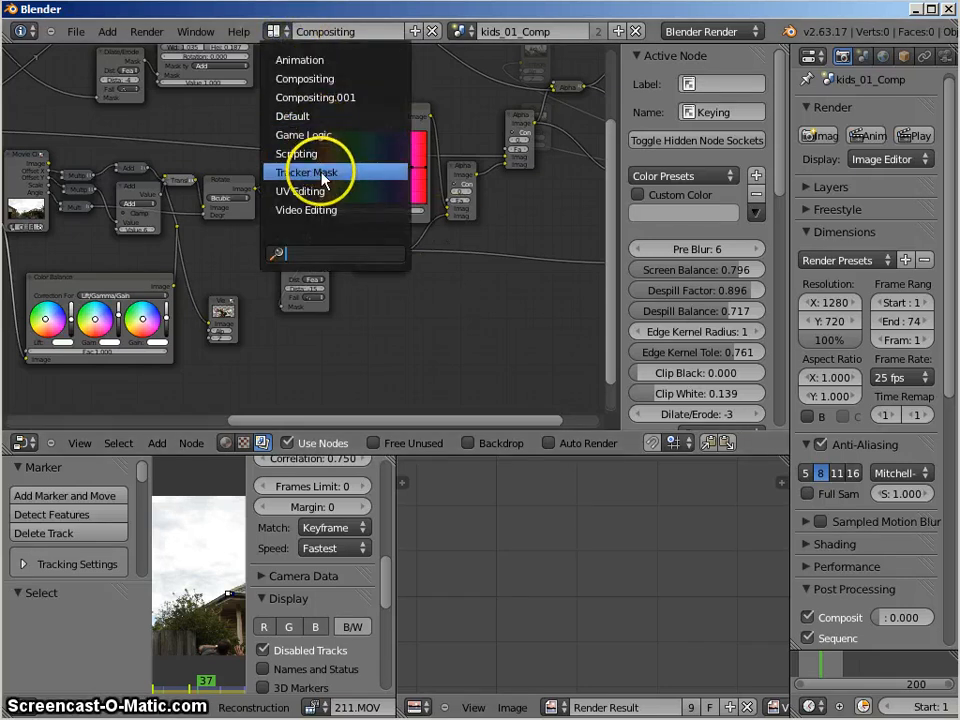
Switch the screen layout to Tracker Mask showing the Mask_running splines over 212.MOV
{"action": "left_click", "coordinate": [306, 172]}
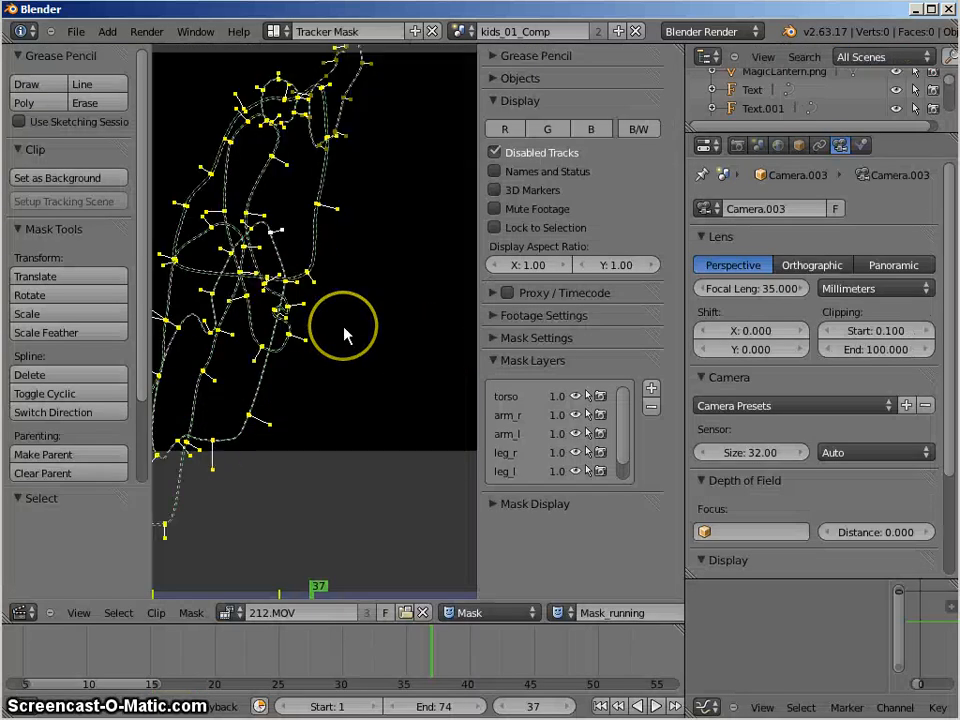